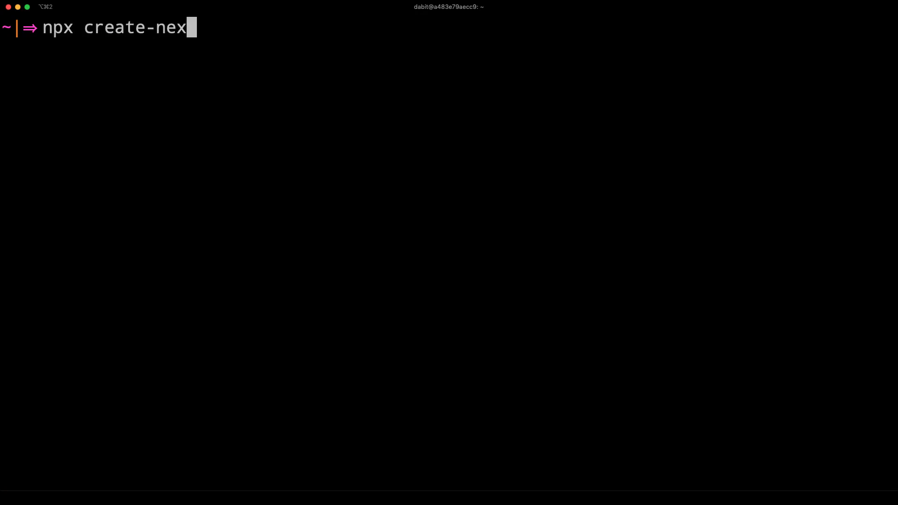
pyautogui.write('t-app next-amp')
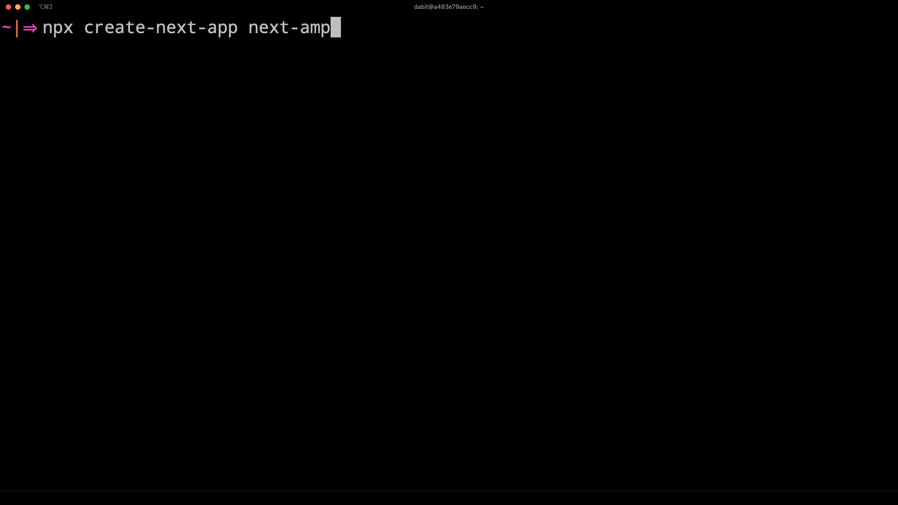
pyautogui.write('lify-auth')
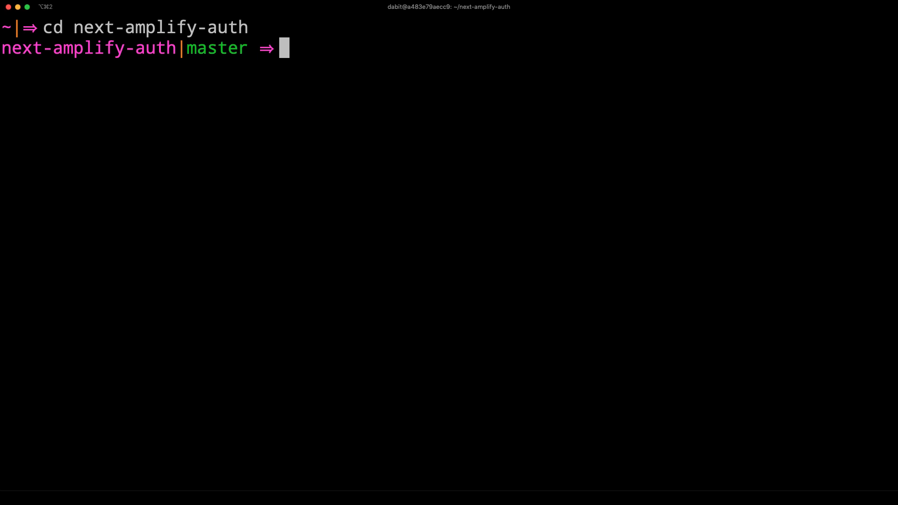
pyautogui.write('yarn add aws-a')
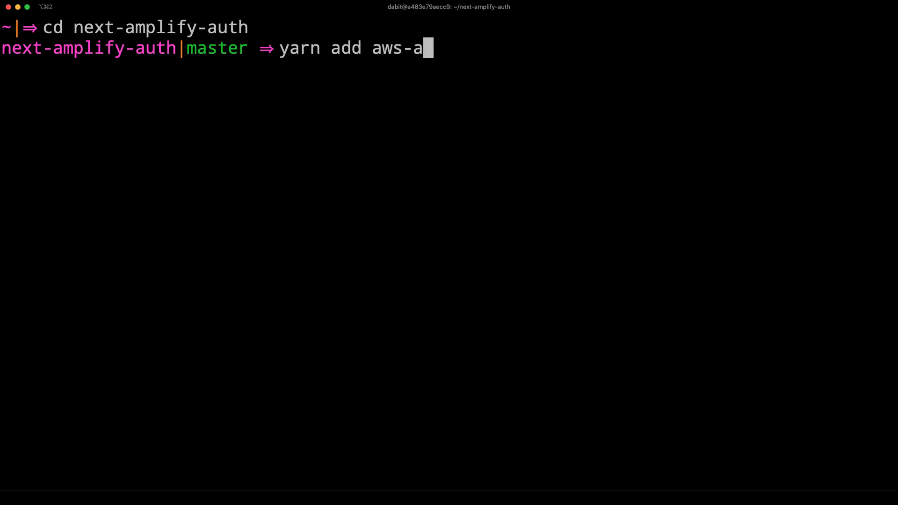
pyautogui.write('mplify @aws-a')
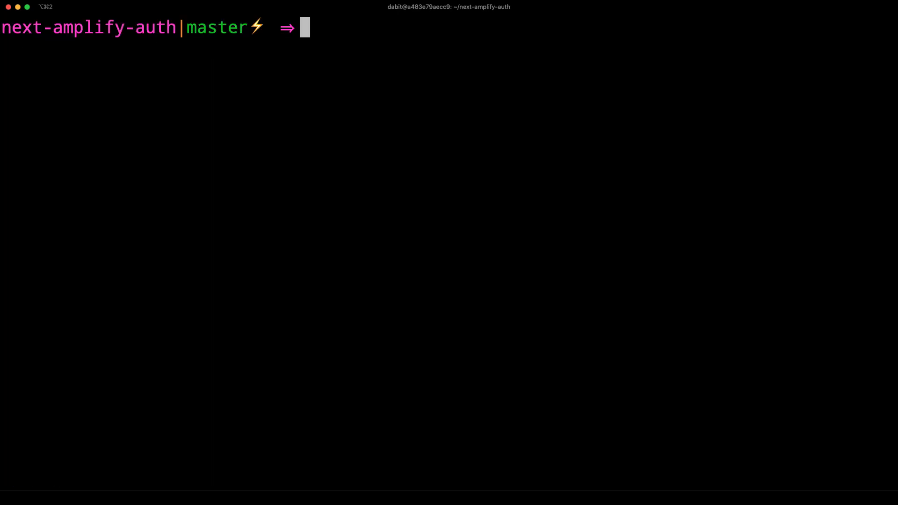
# Run amplify init accepting the suggested start command and the default AWS profile
pyautogui.write('amplify init')
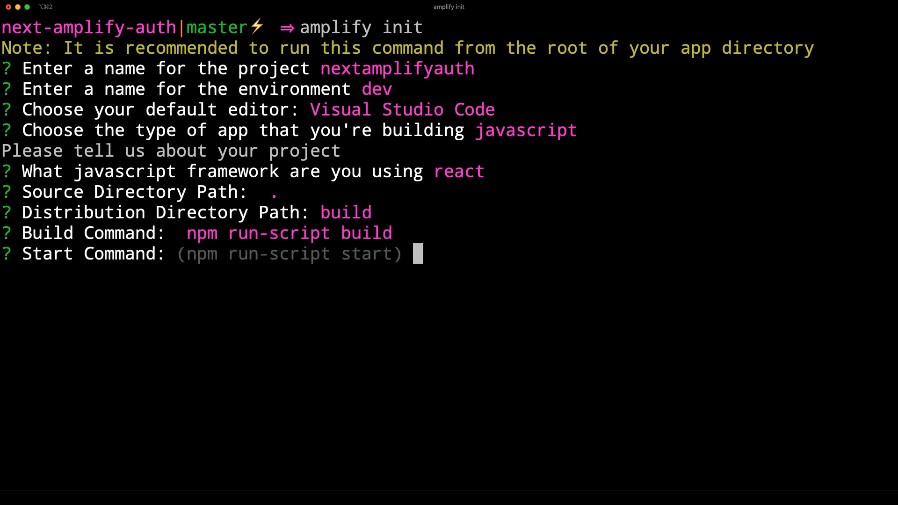
pyautogui.press('enter')
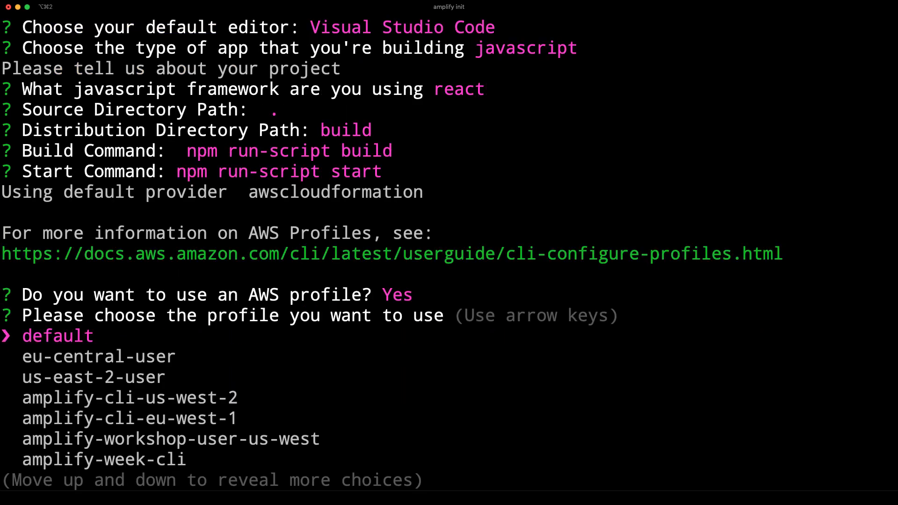
pyautogui.press('enter')
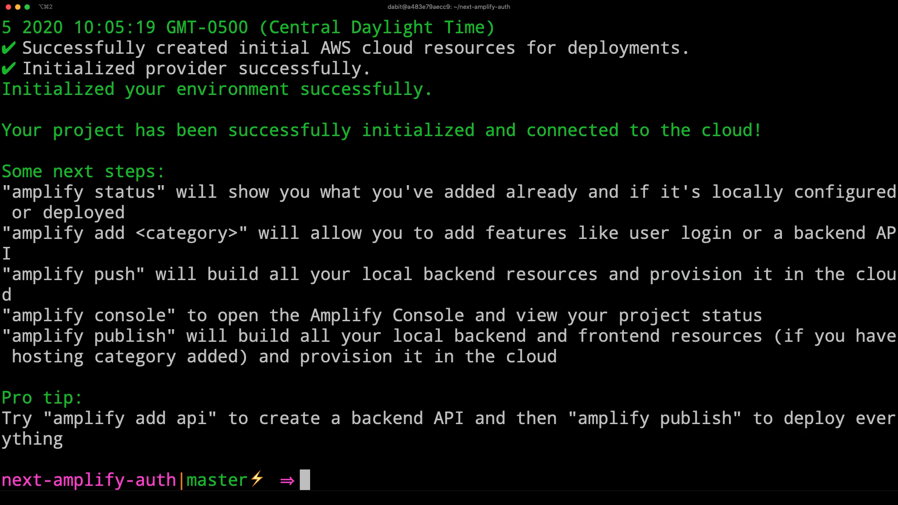
# Add a Cognito auth resource with default configuration via amplify add auth, then run amplify push -y
pyautogui.write('amplify')
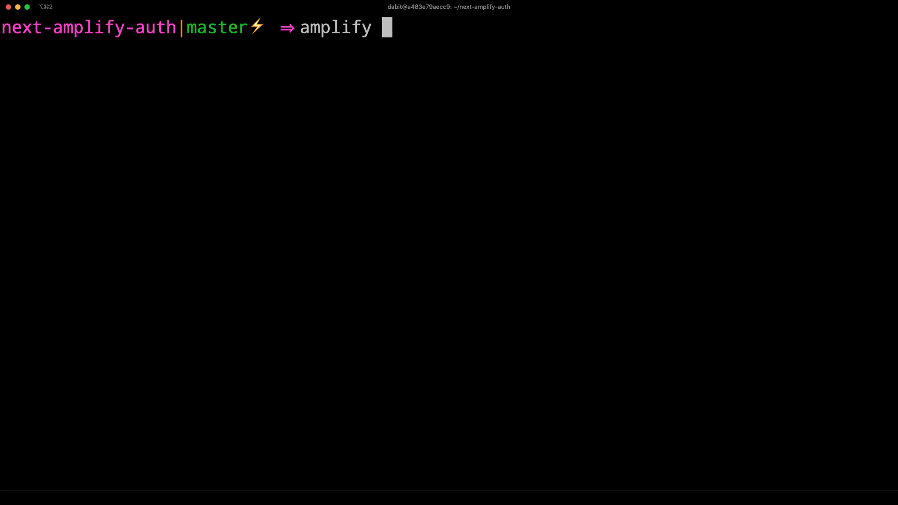
pyautogui.write('add auth')
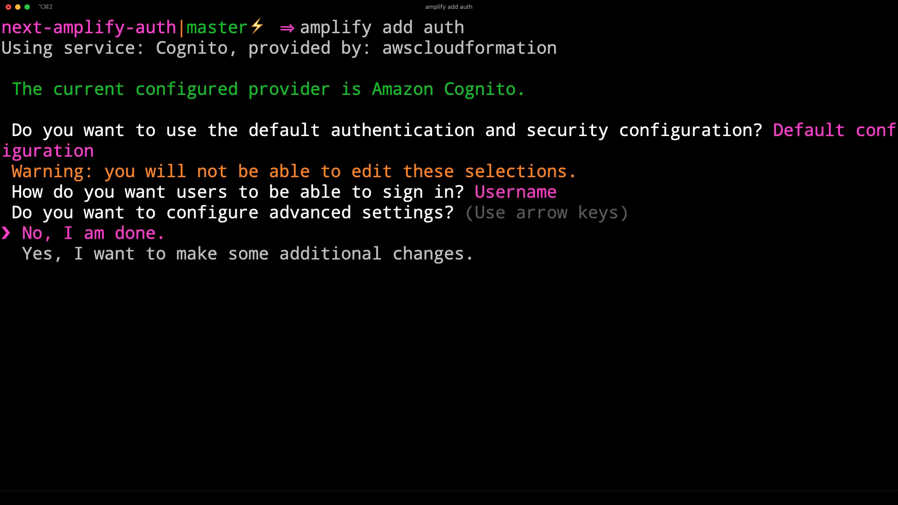
pyautogui.press('enter')
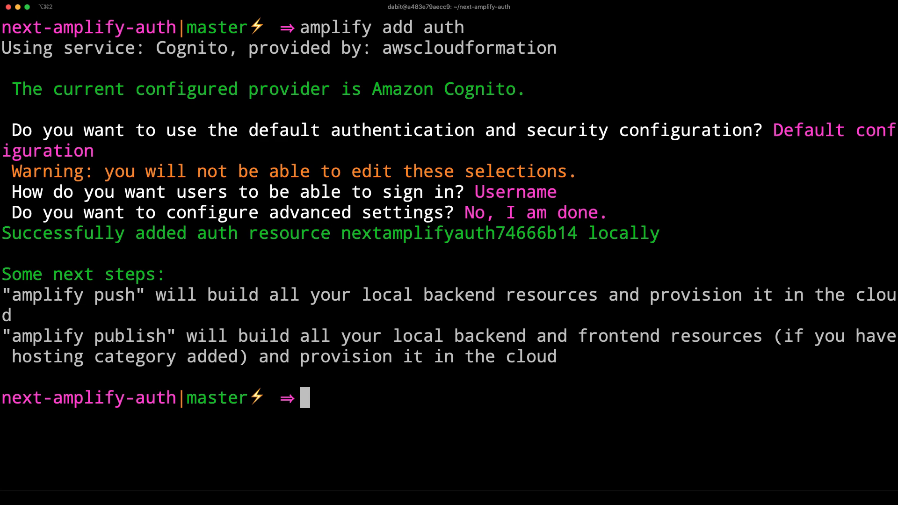
pyautogui.write('amplify push -')
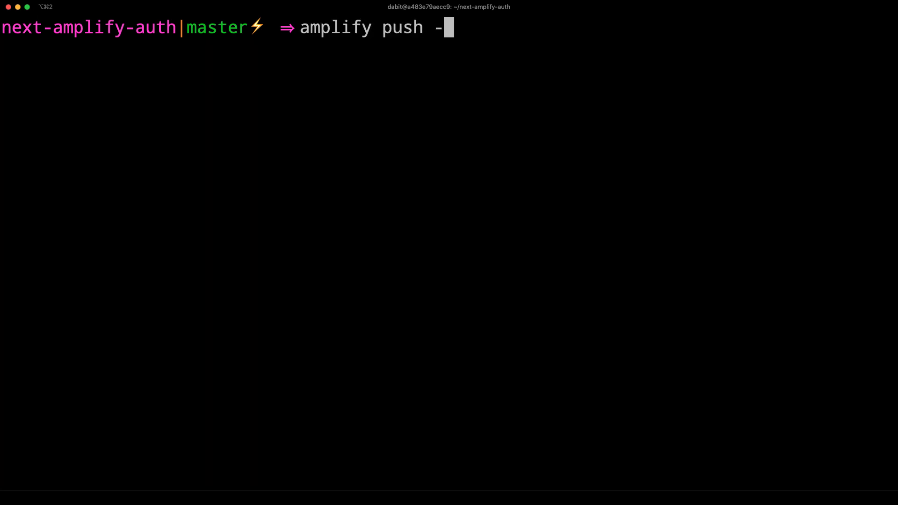
pyautogui.write('y')
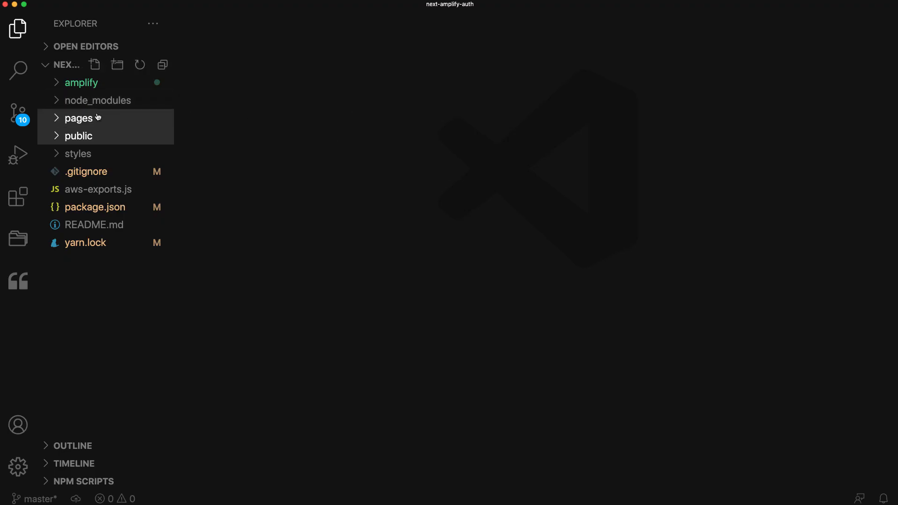
# Expand the pages folder to reach _app.js for the Amplify SSR configuration
pyautogui.click(81, 118)
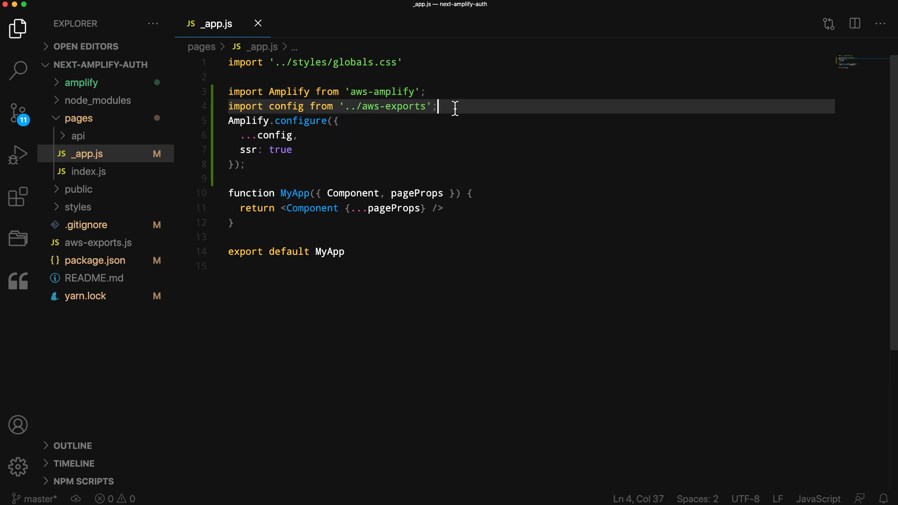
pyautogui.moveTo(373, 142)
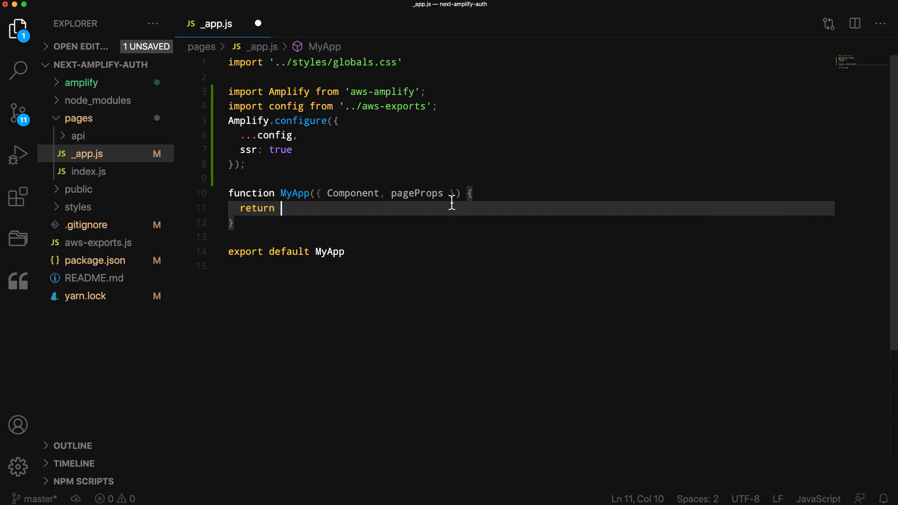
# Wrap Component in a div with a flex-styled nav and import Link from next/link
pyautogui.write('(')
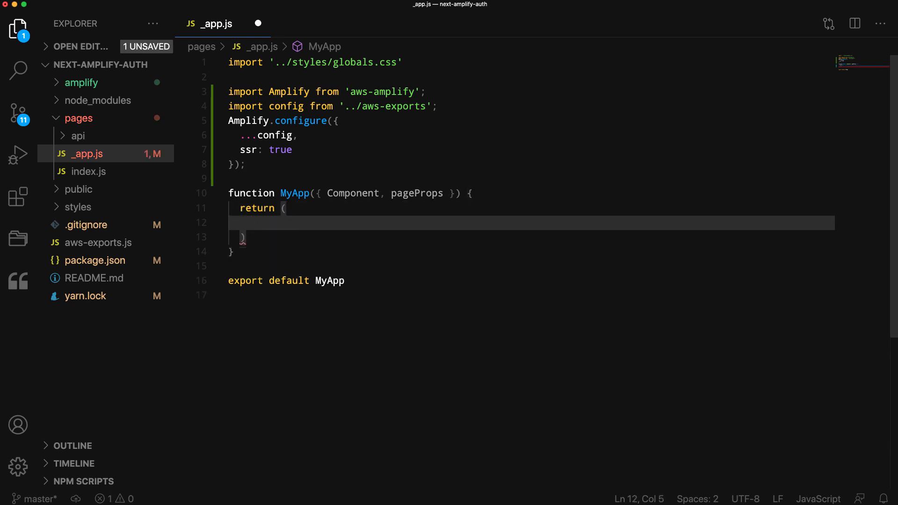
pyautogui.write('<div>')
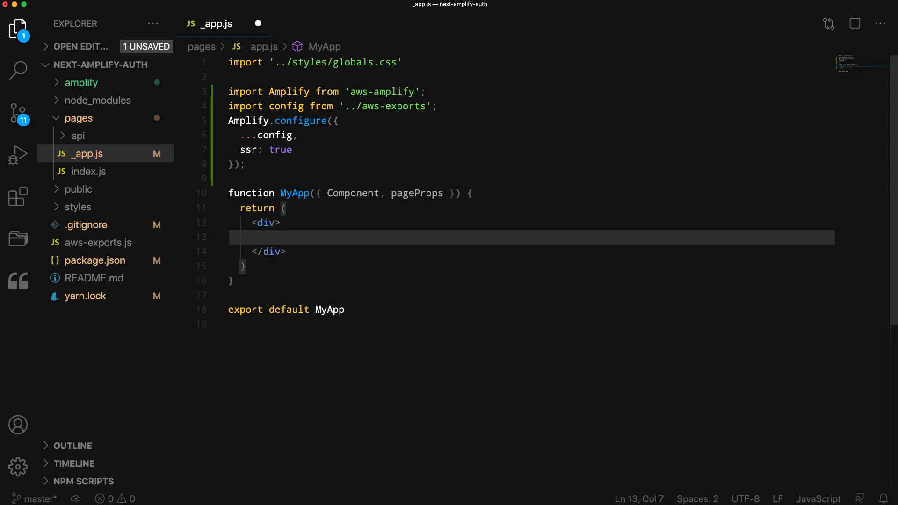
pyautogui.write('<Component {...pageProps} />')
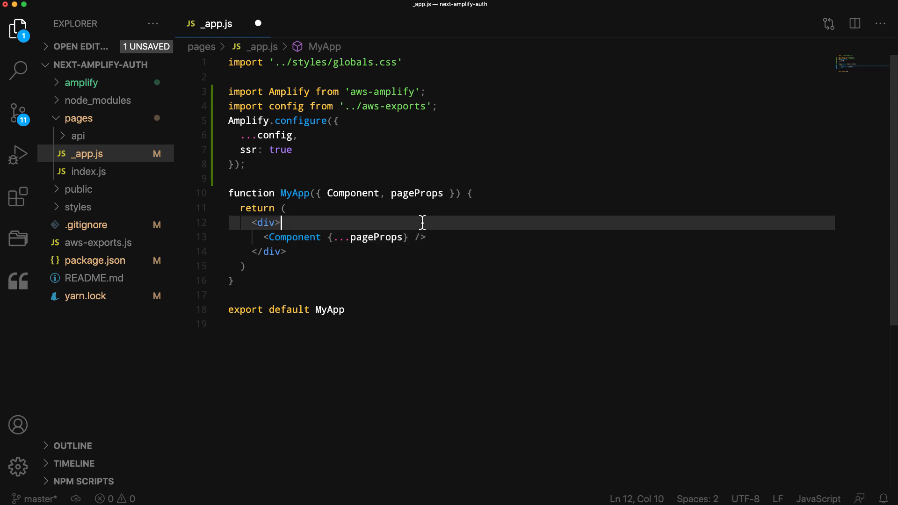
pyautogui.write("<nav style={{ display: 'flex' }}>")
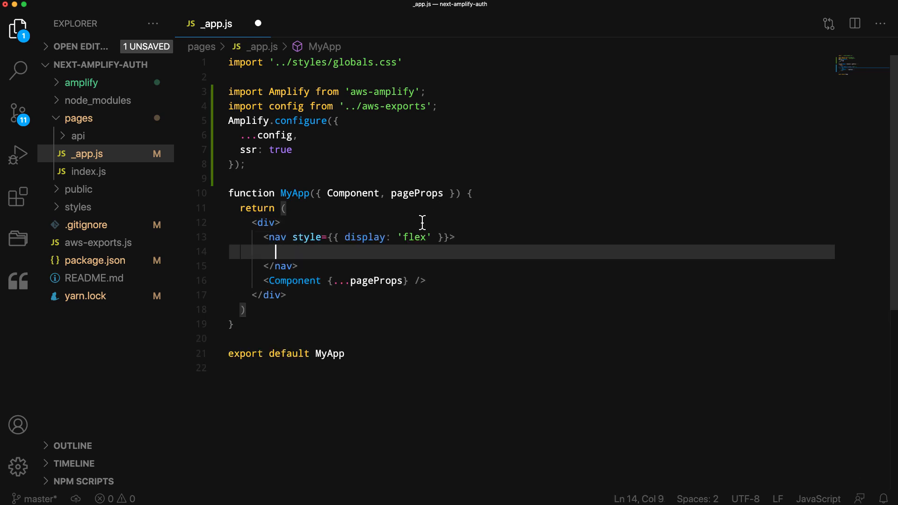
pyautogui.write("import Link from 'next/link';")
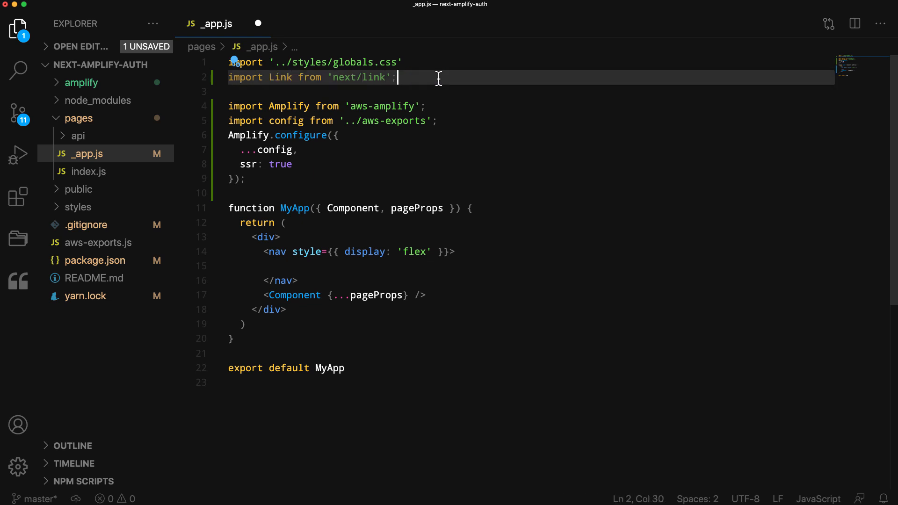
pyautogui.moveTo(400, 228)
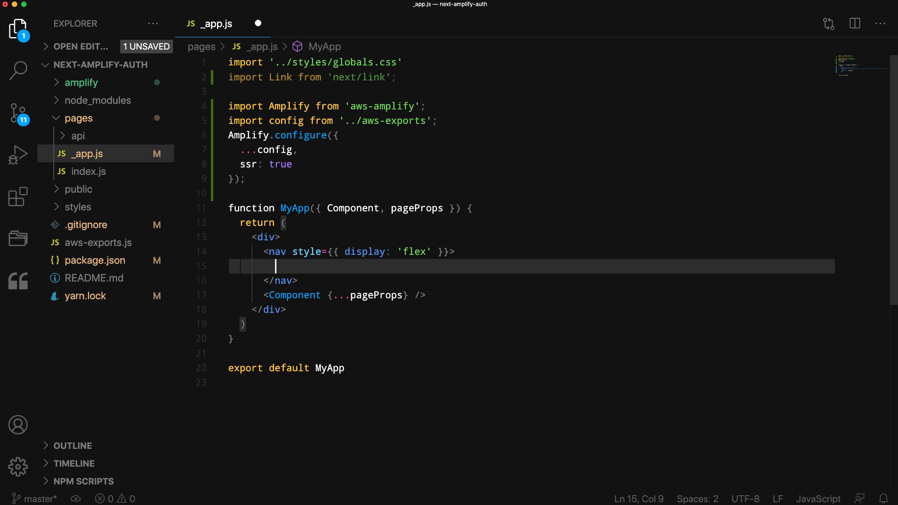
# Add Home ("/") and Profile ("/profile") Links to the nav and save _app.js
pyautogui.write('<Link')
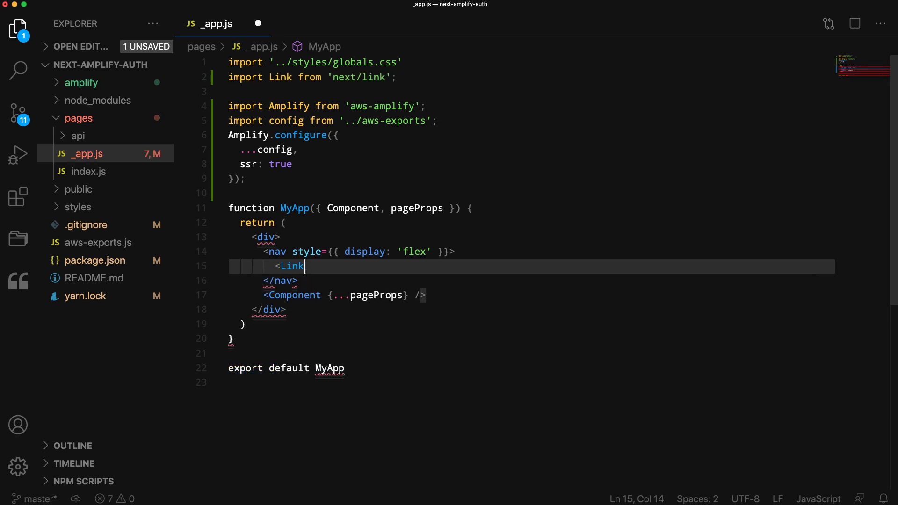
pyautogui.write('href=')
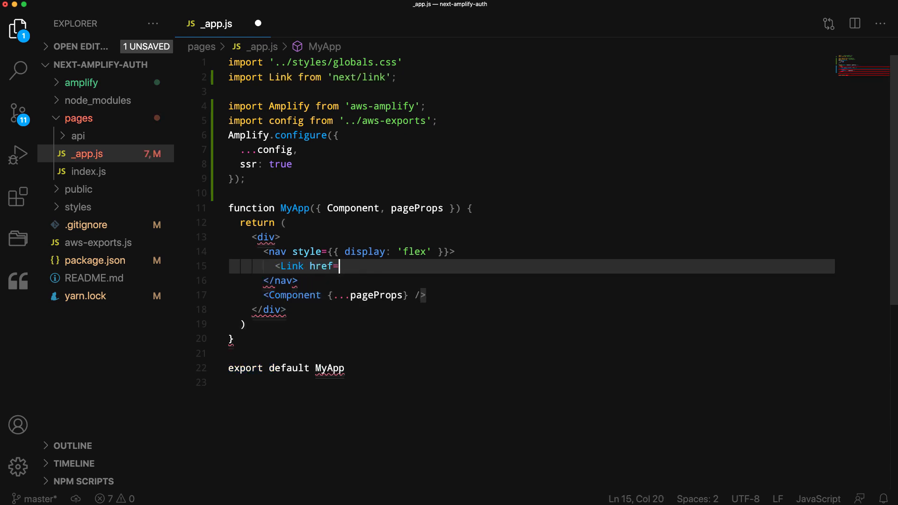
pyautogui.write('"/">Home</Link>')
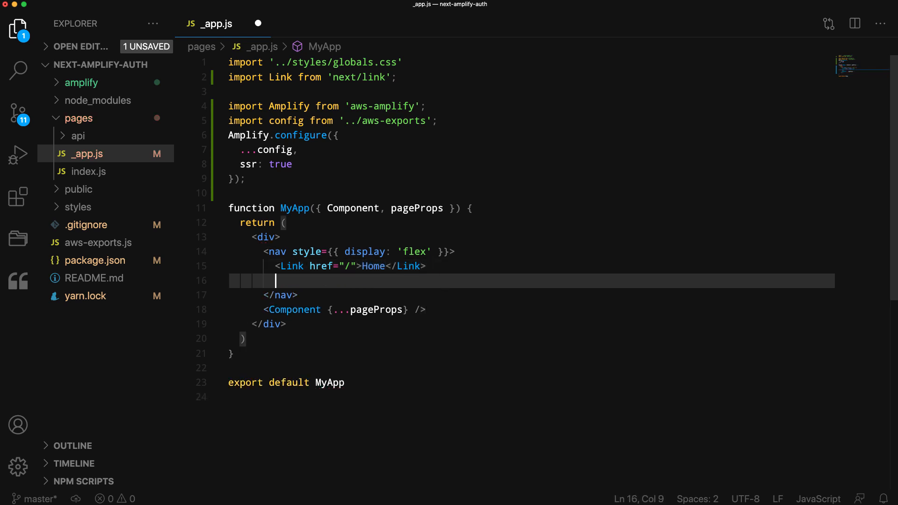
pyautogui.write('<Link href="/')
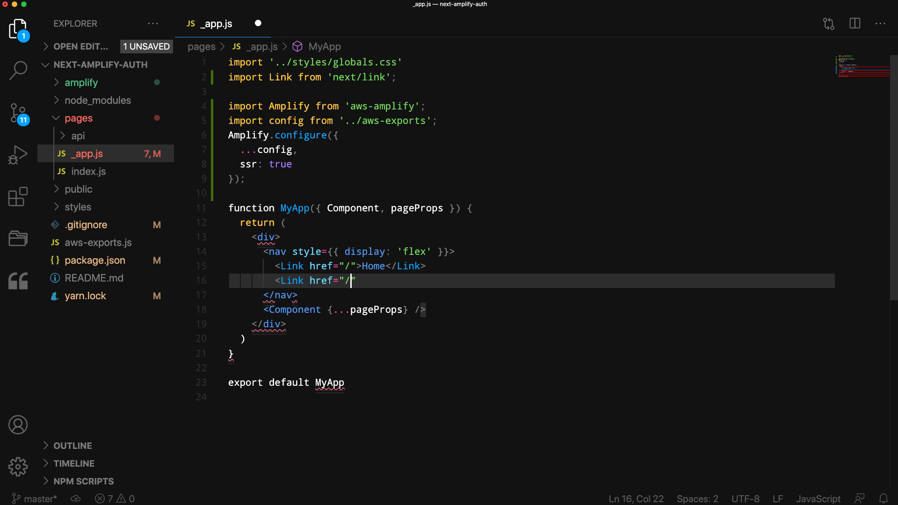
pyautogui.write('profile">Profile</Link>')
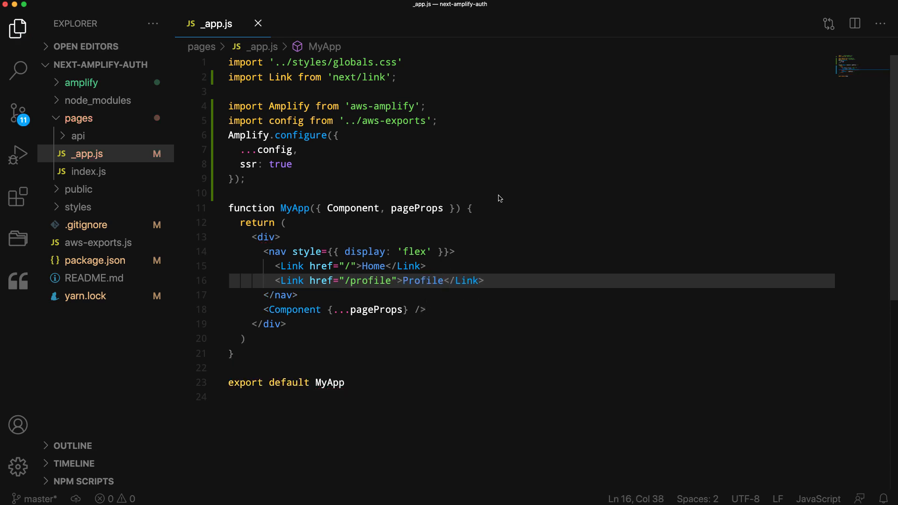
pyautogui.click(116, 64)
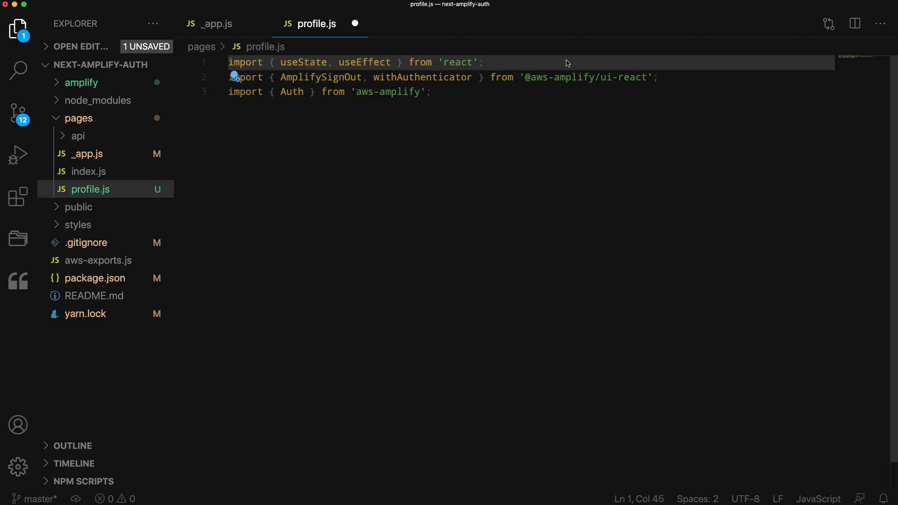
# Write profile.js imports and a Profile component with a welcome h1 and AmplifySignOut
pyautogui.click(658, 78)
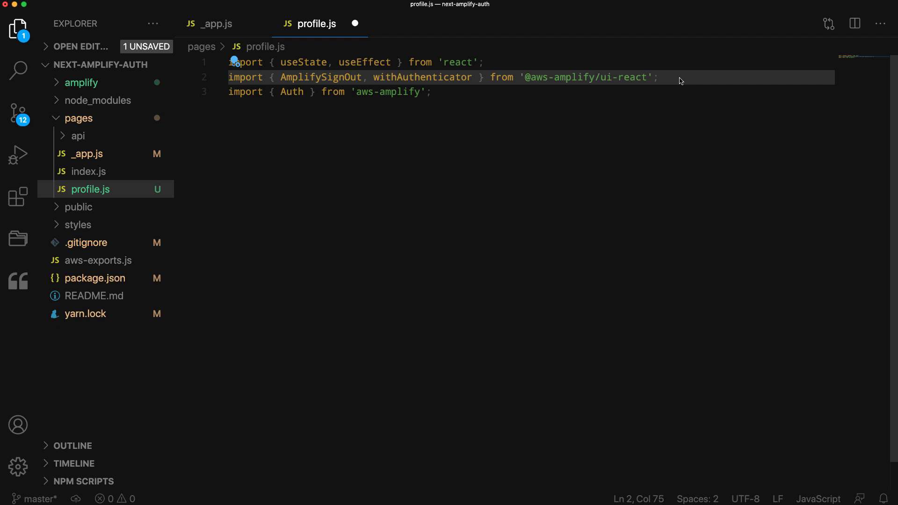
pyautogui.moveTo(534, 95)
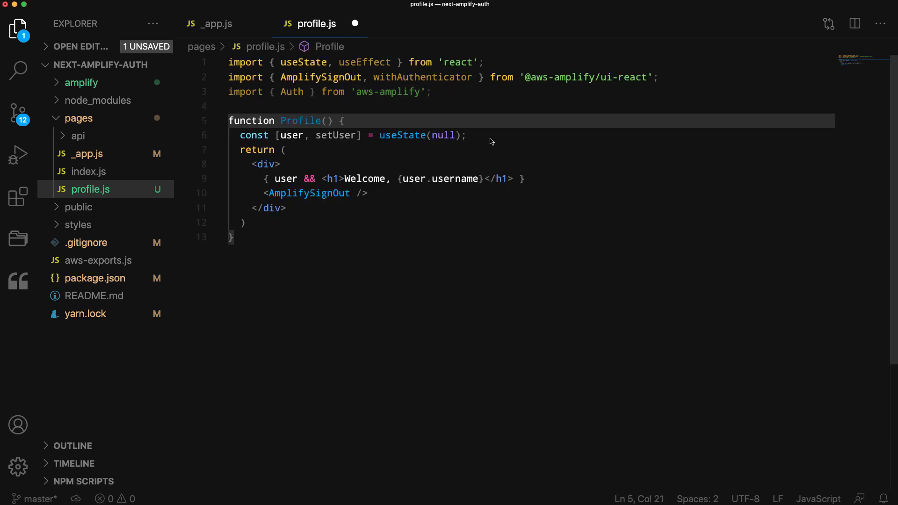
pyautogui.click(489, 139)
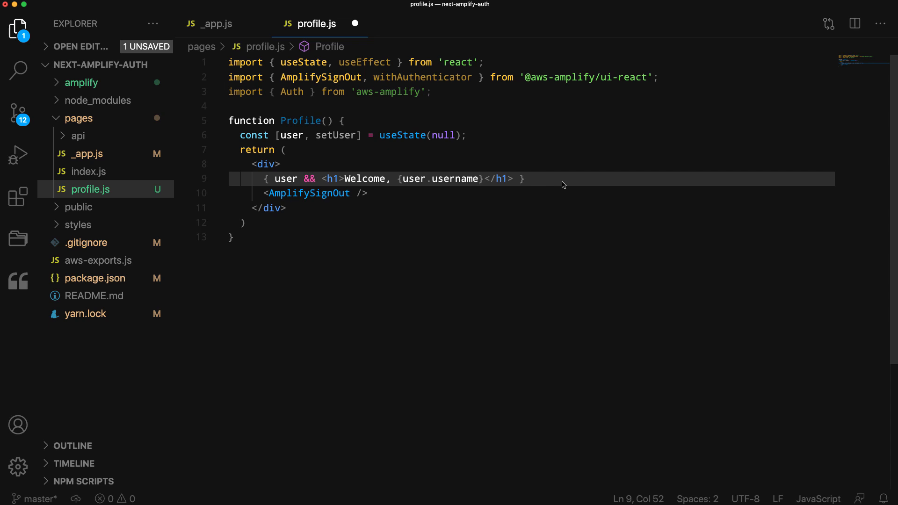
pyautogui.moveTo(525, 192)
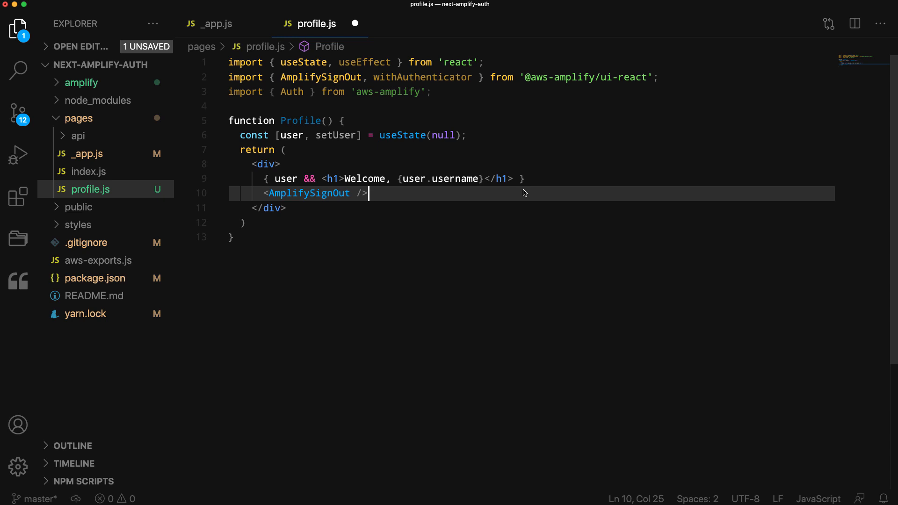
pyautogui.moveTo(527, 138)
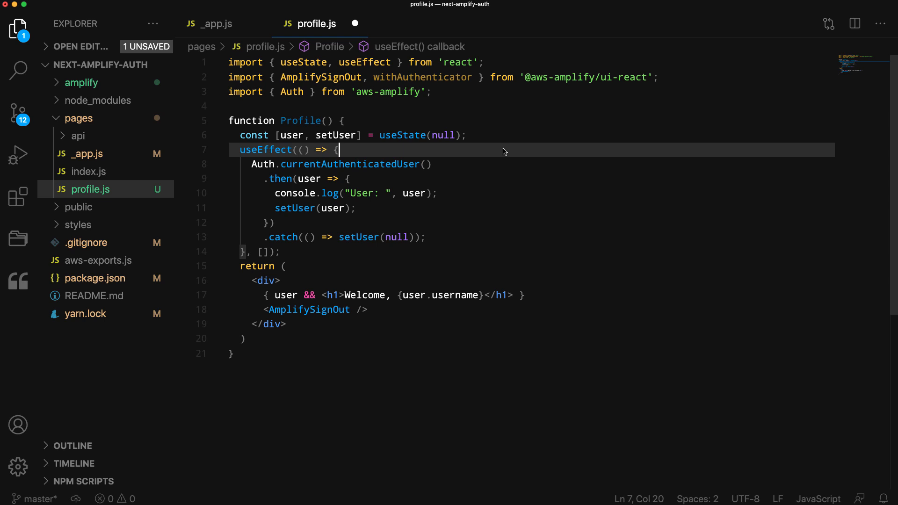
# Fetch Auth.currentAuthenticatedUser in a useEffect and export Profile wrapped with withAuthenticator
pyautogui.click(432, 164)
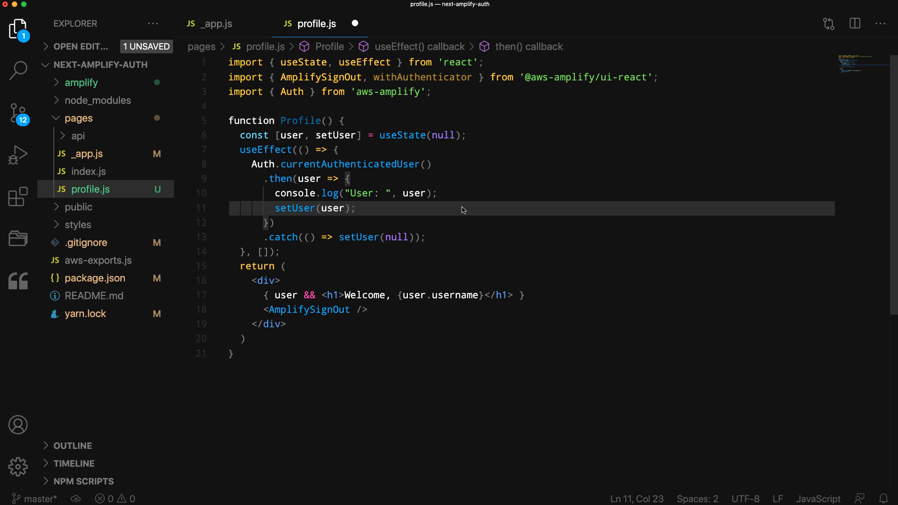
pyautogui.moveTo(460, 236)
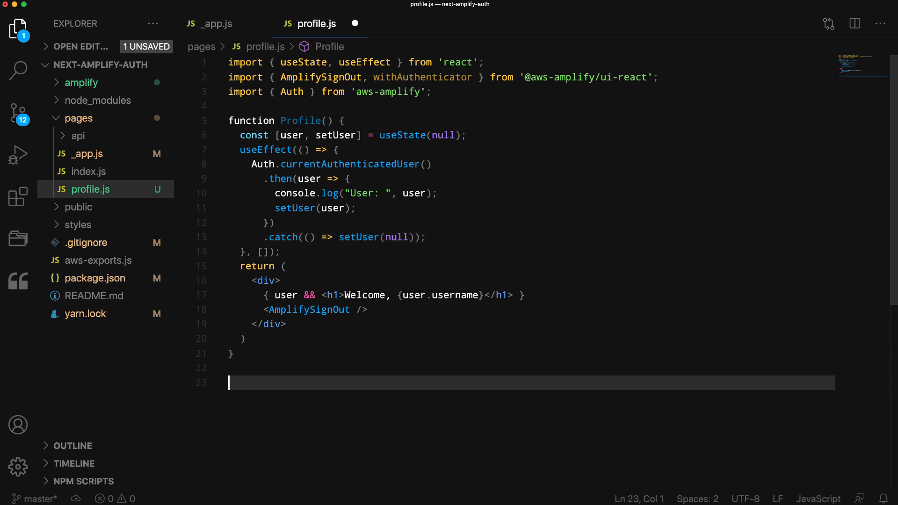
pyautogui.write('export default withAuthenticator(Profile);')
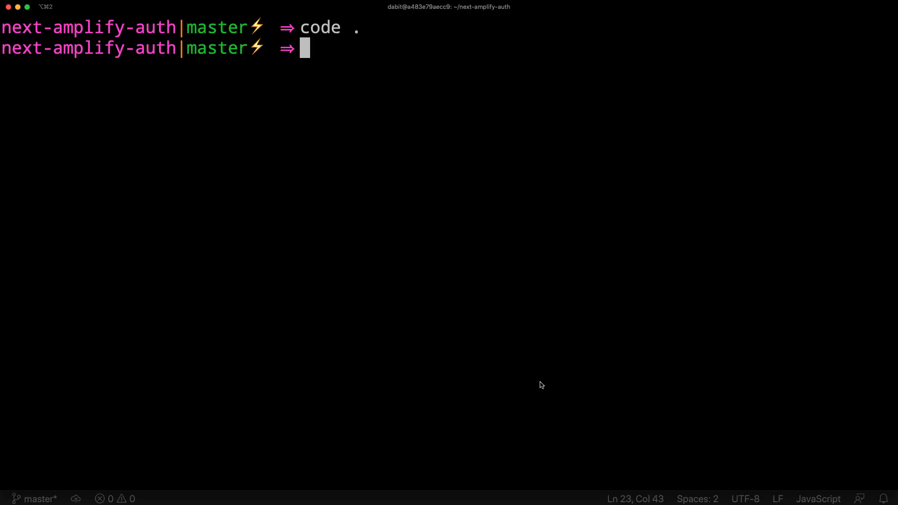
# Start the Next.js development server with npm run dev
pyautogui.write('npm run')
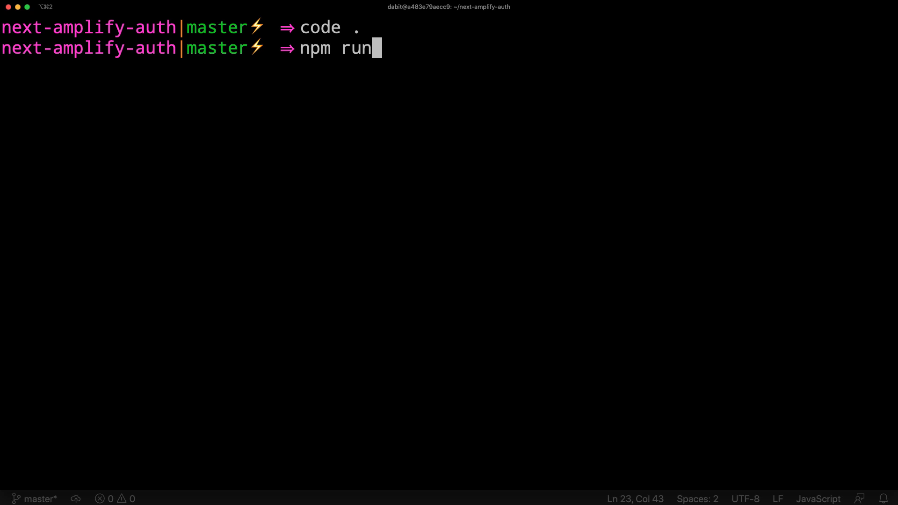
pyautogui.write('dev')
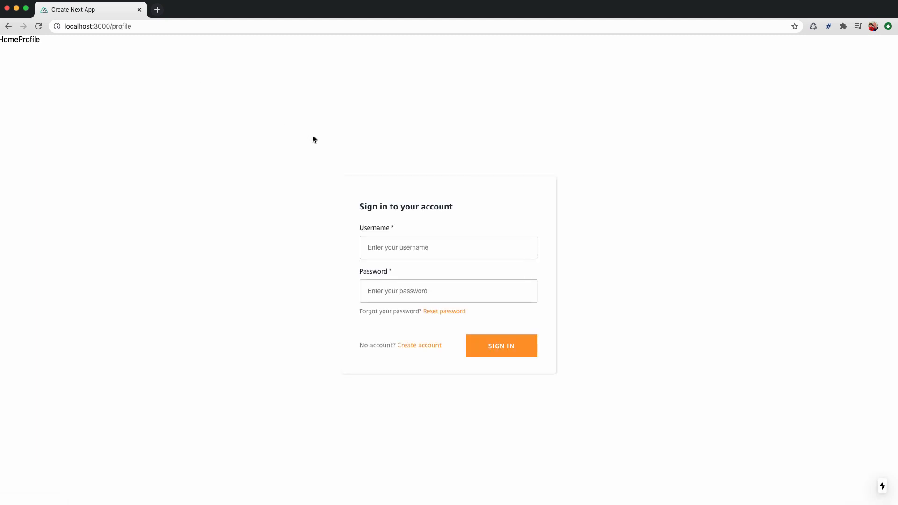
pyautogui.moveTo(419, 345)
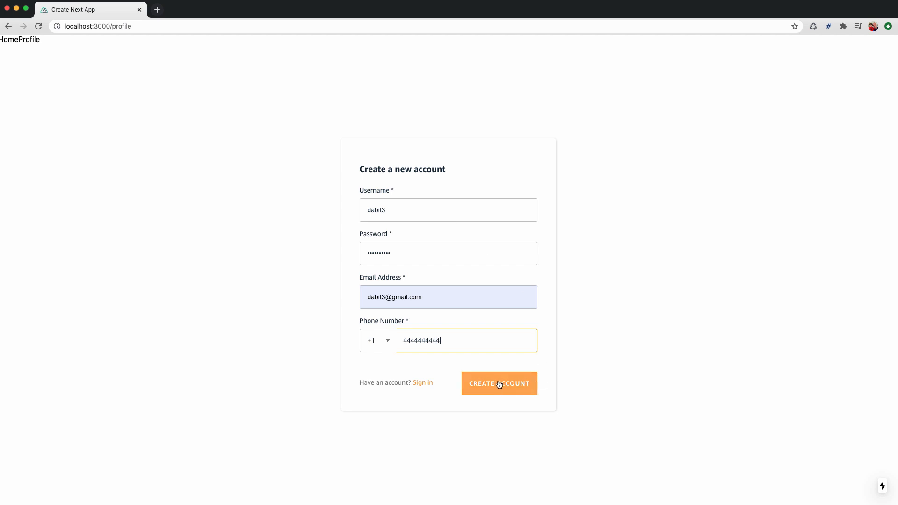
# Submit the filled sign-up form on localhost:3000/profile to create a new account
pyautogui.click(499, 383)
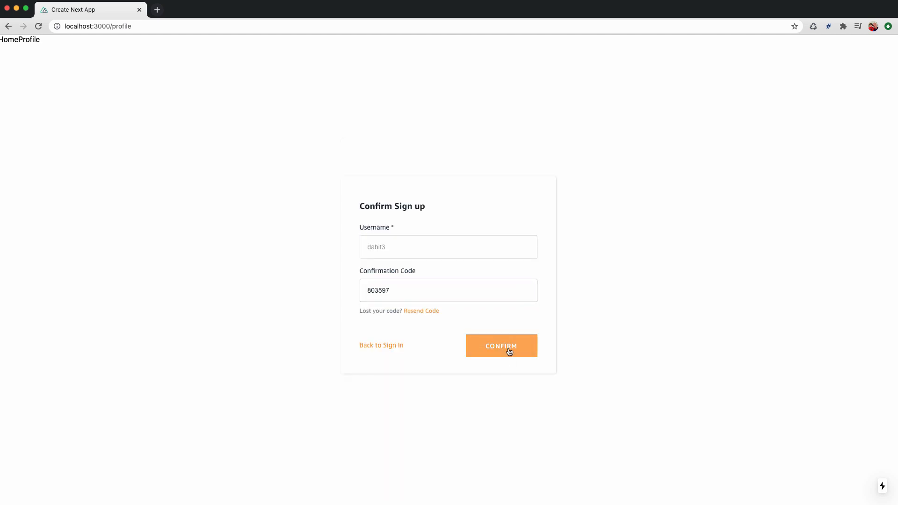
# Confirm the sign-up code, then expand the logged CognitoUser and its attributes in the Chrome console
pyautogui.click(500, 345)
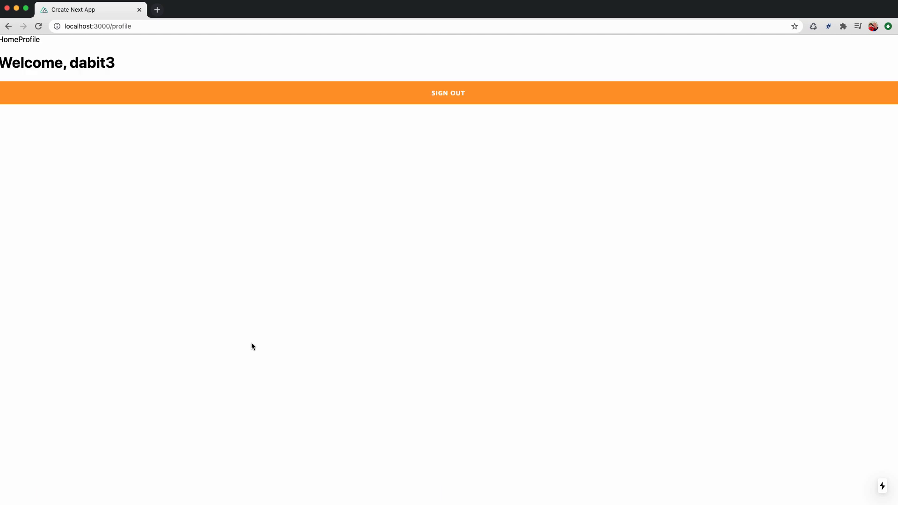
pyautogui.rightClick(127, 205)
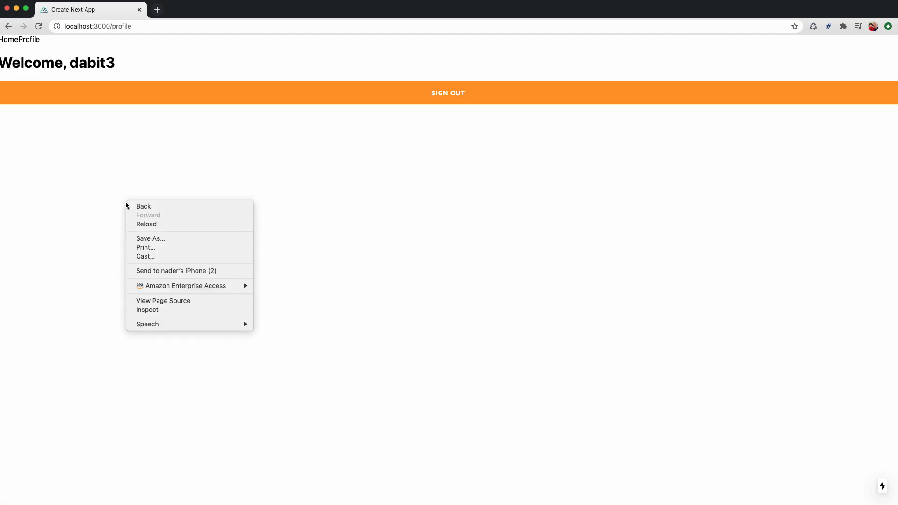
pyautogui.click(147, 309)
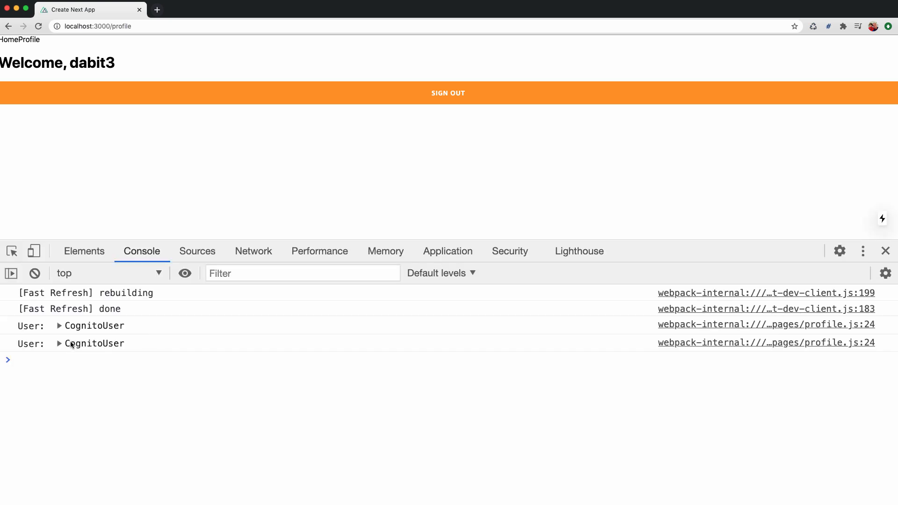
pyautogui.click(59, 343)
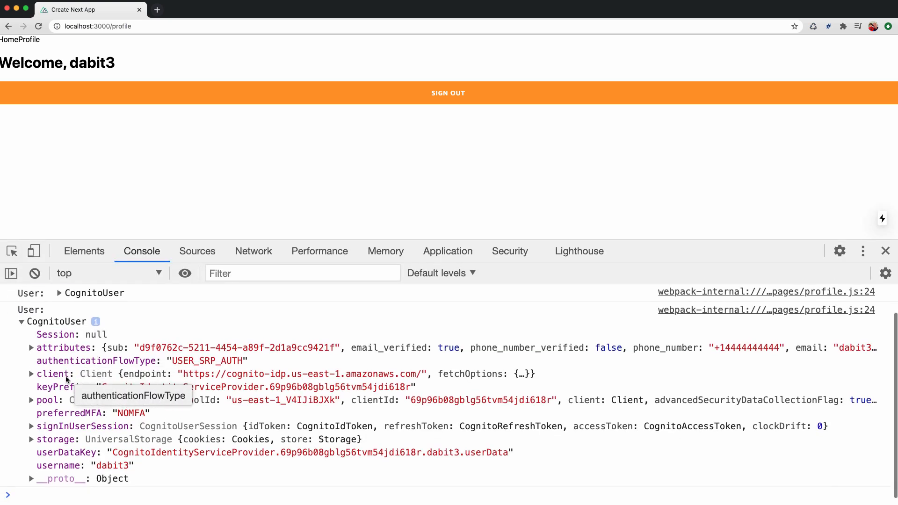
pyautogui.click(32, 347)
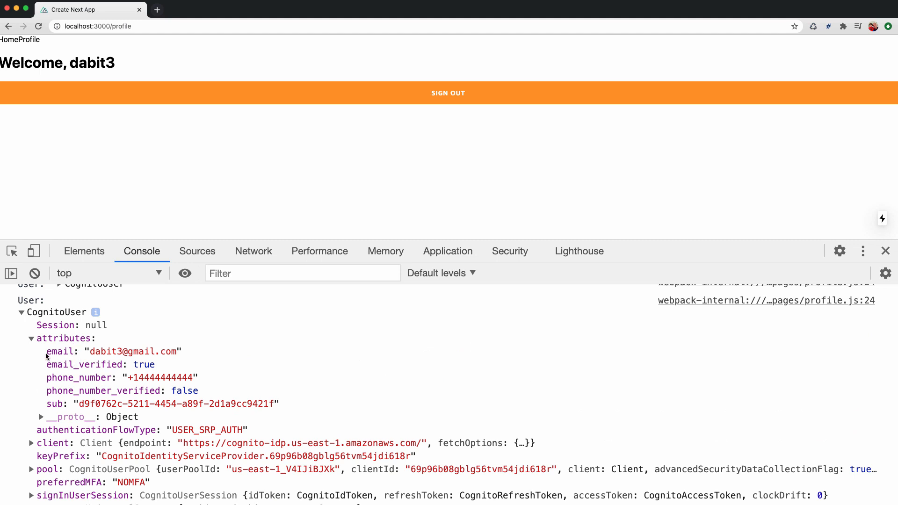
pyautogui.moveTo(55, 396)
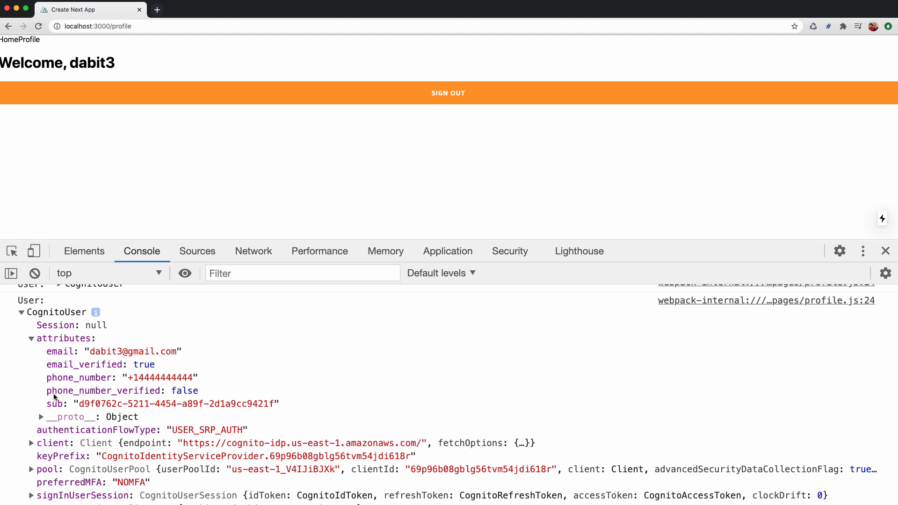
pyautogui.moveTo(549, 355)
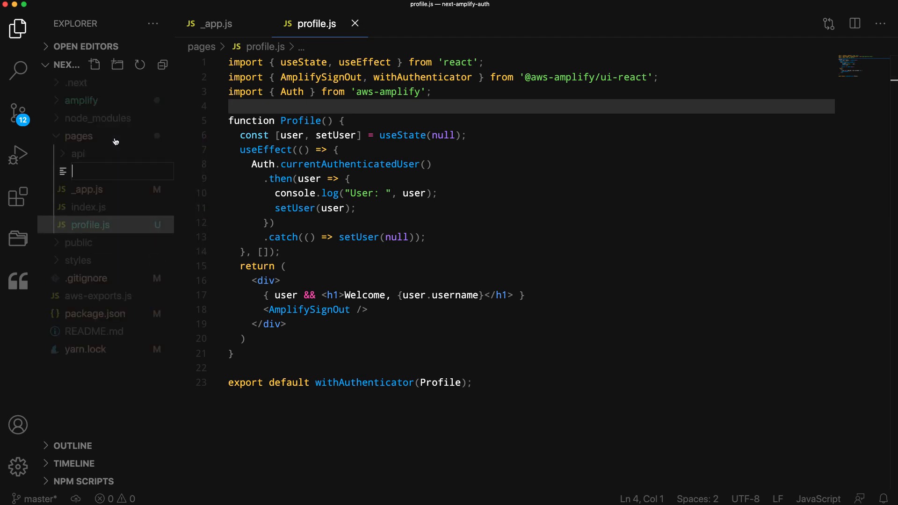
# Create pages/protected.js with a Protected component rendering Not authenticated or the SSR greeting
pyautogui.write('protected.js')
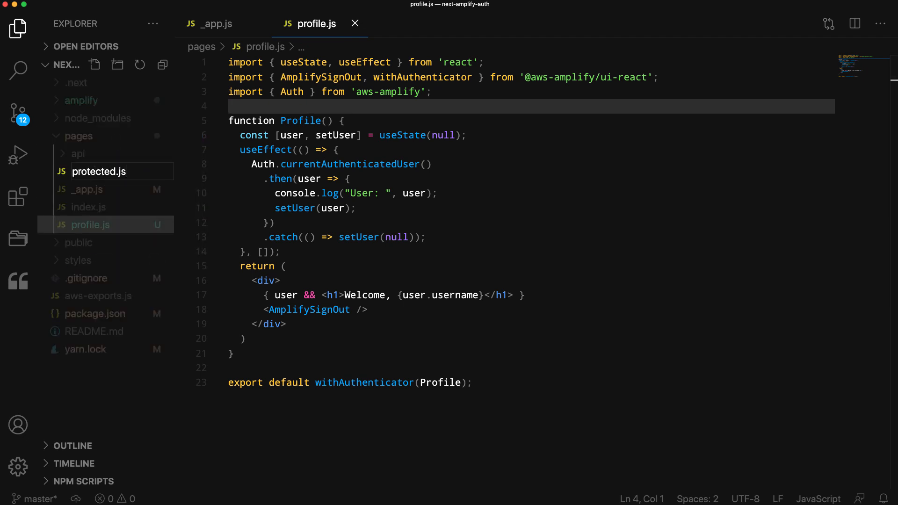
pyautogui.press('enter')
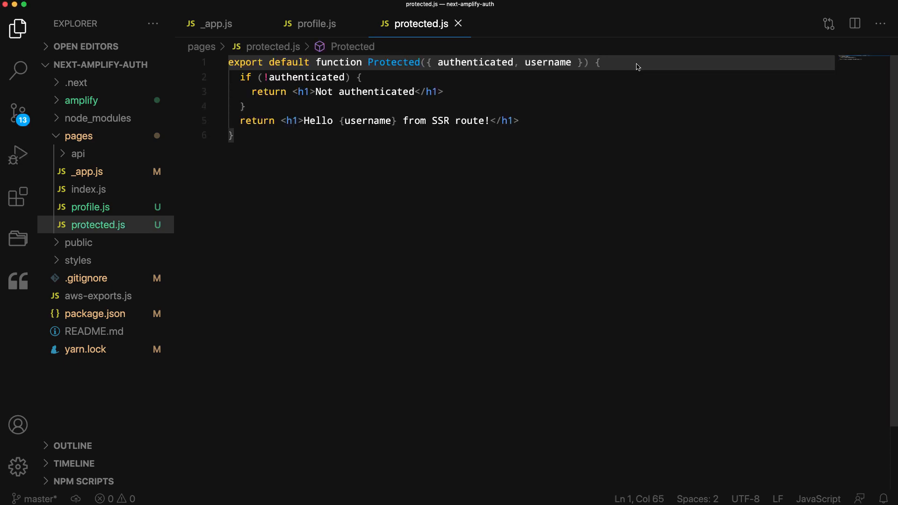
pyautogui.moveTo(552, 88)
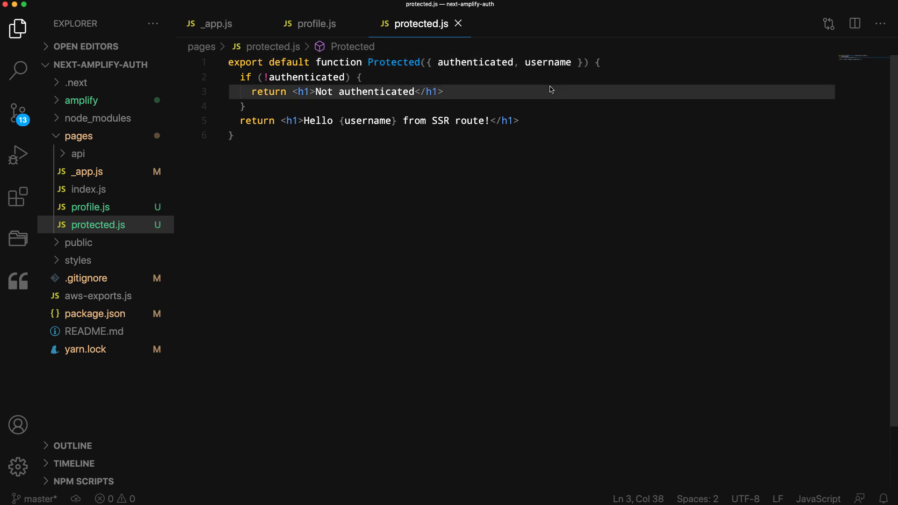
pyautogui.moveTo(553, 125)
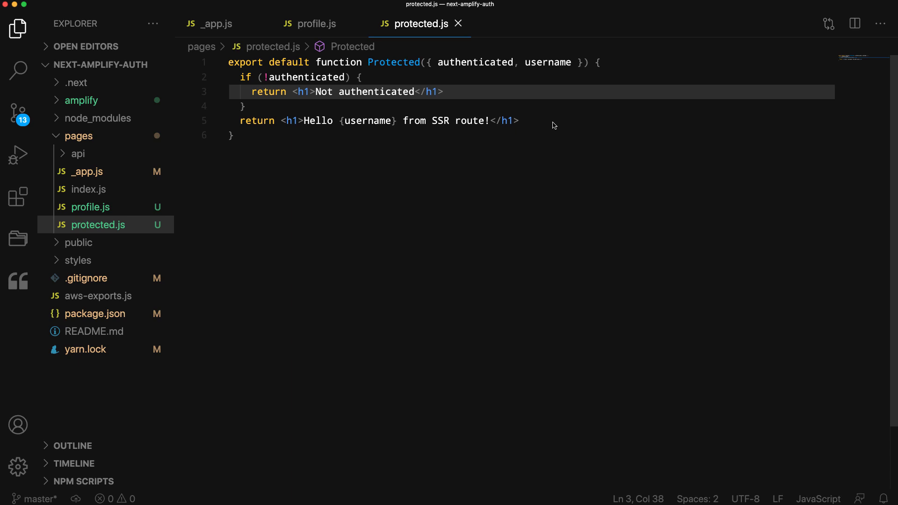
pyautogui.click(519, 121)
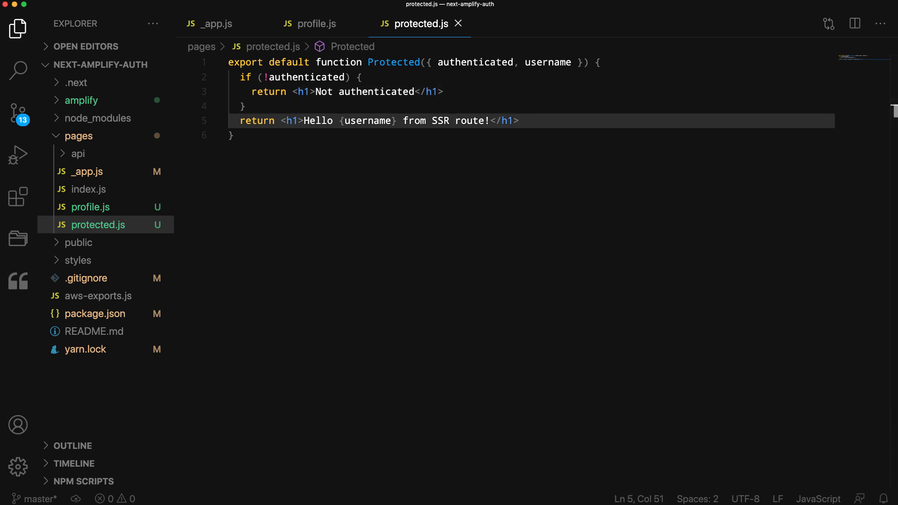
pyautogui.moveTo(238, 23)
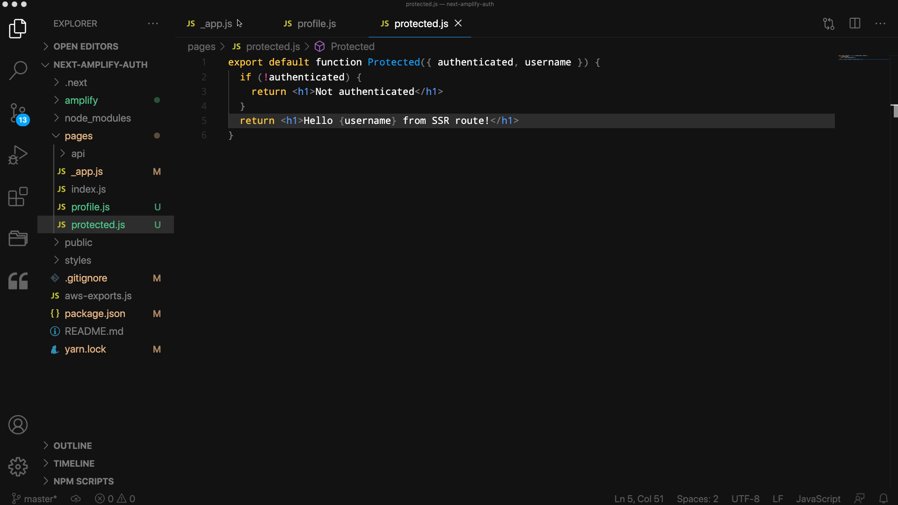
pyautogui.write("import { withSSRContext } from 'aws-amplify';")
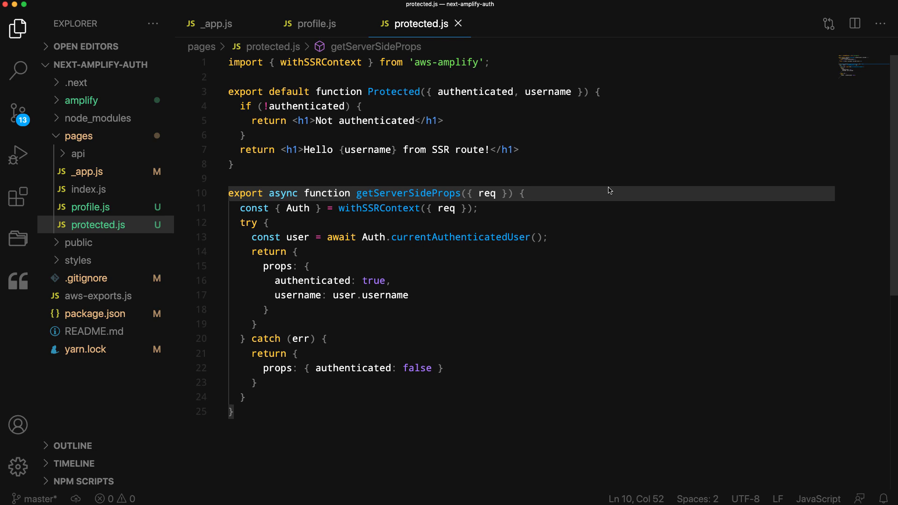
pyautogui.moveTo(548, 216)
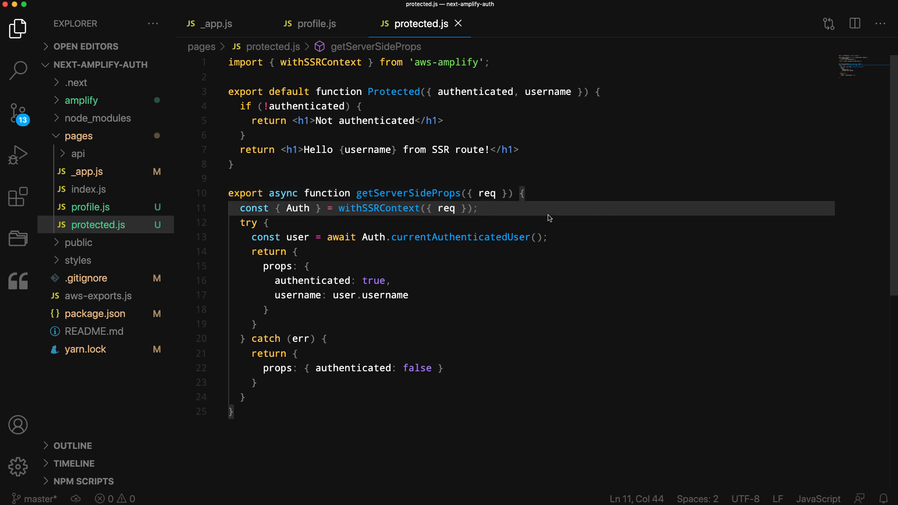
pyautogui.click(477, 208)
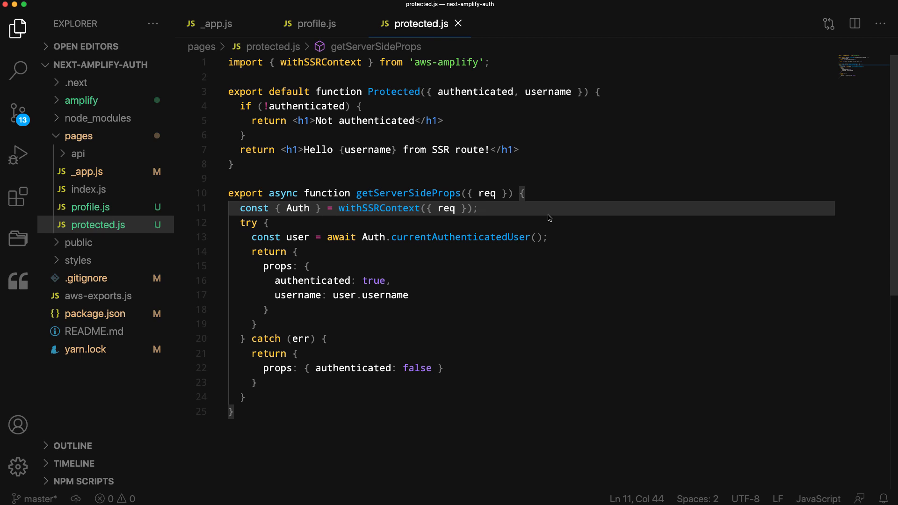
pyautogui.click(547, 237)
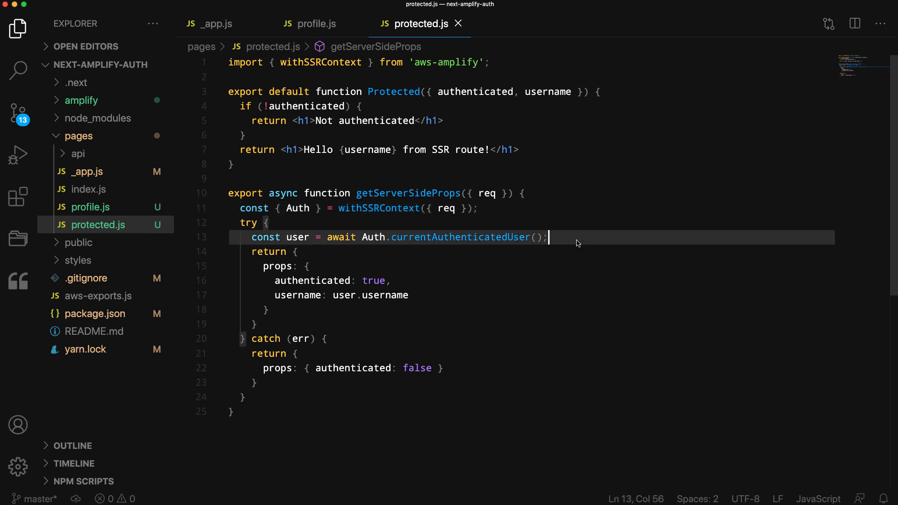
pyautogui.moveTo(500, 281)
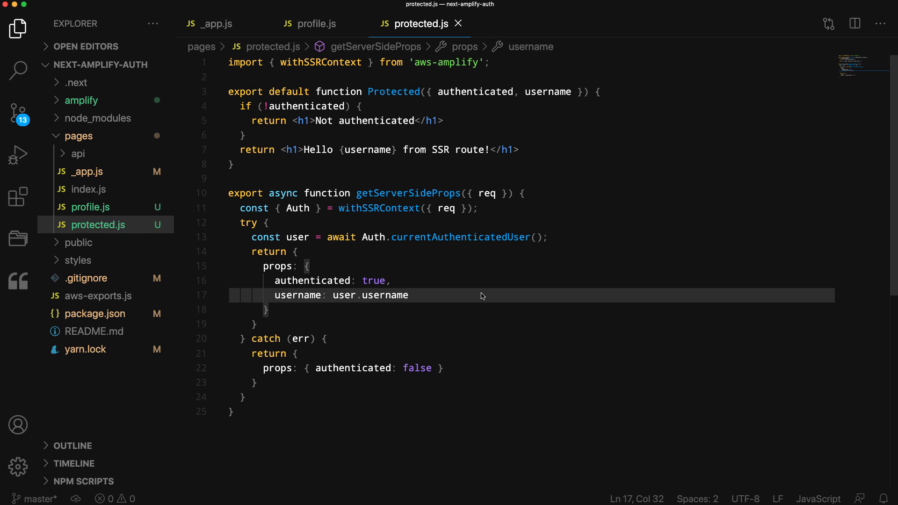
pyautogui.click(443, 368)
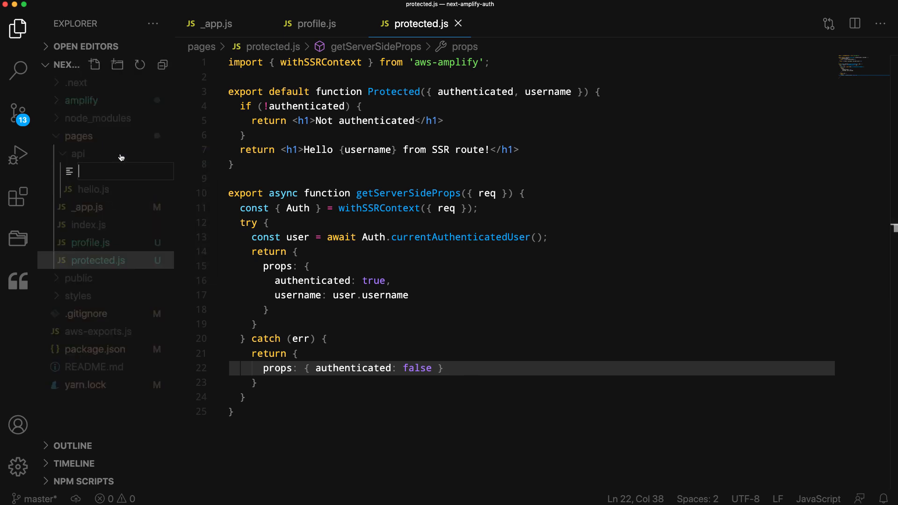
# Create pages/api/check-user.js returning the current authenticated user, or null on error, as JSON
pyautogui.write('check-user.js')
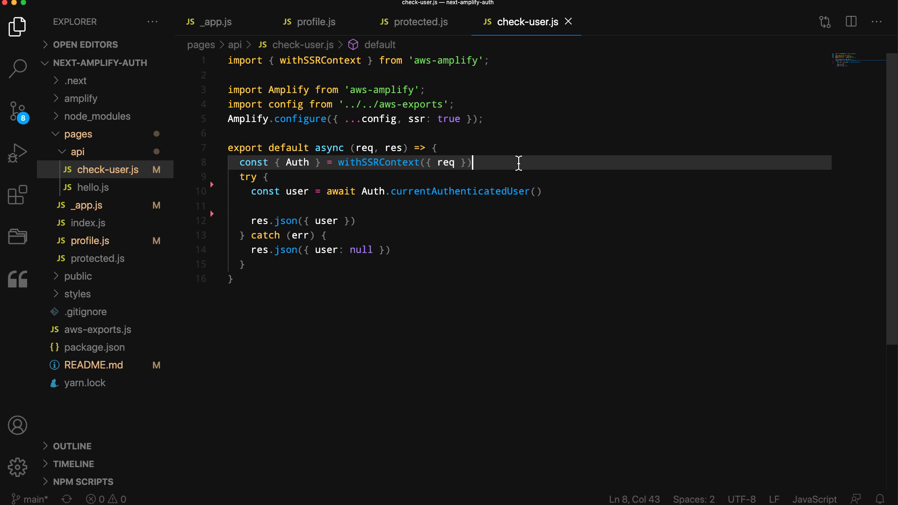
pyautogui.moveTo(559, 191)
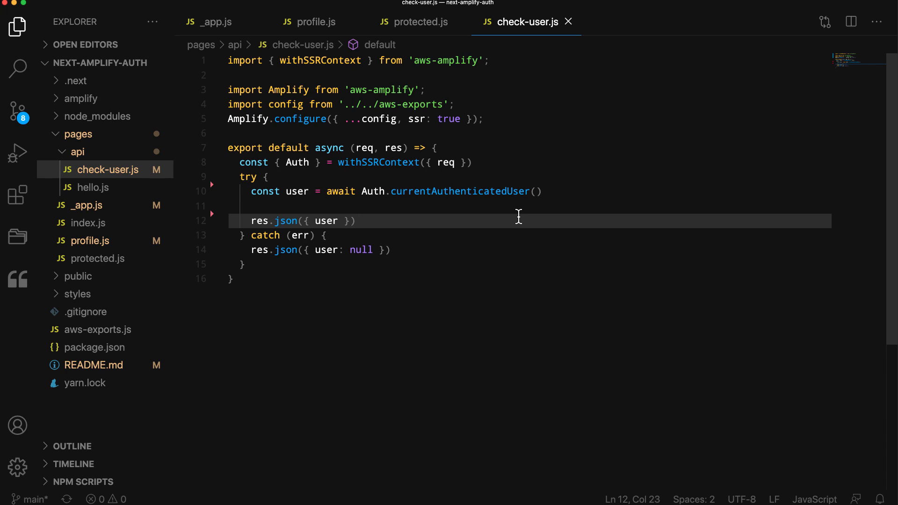
pyautogui.moveTo(485, 249)
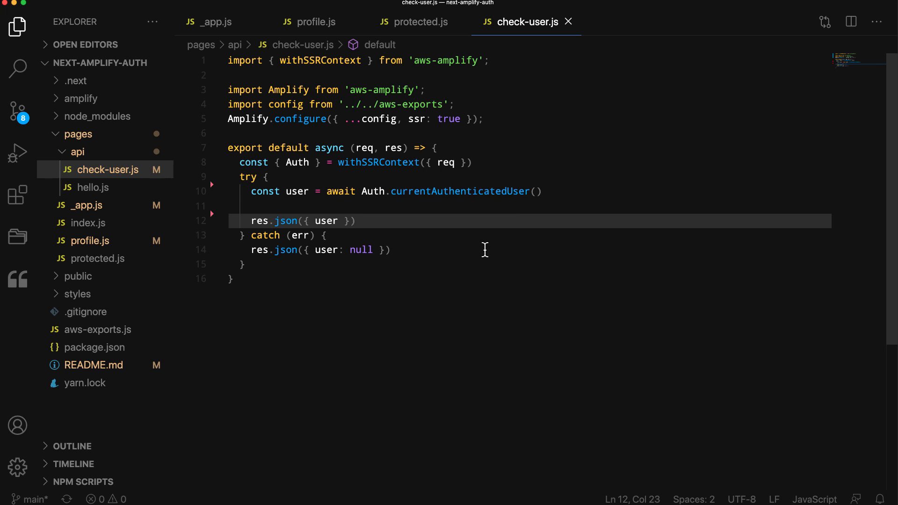
pyautogui.click(485, 249)
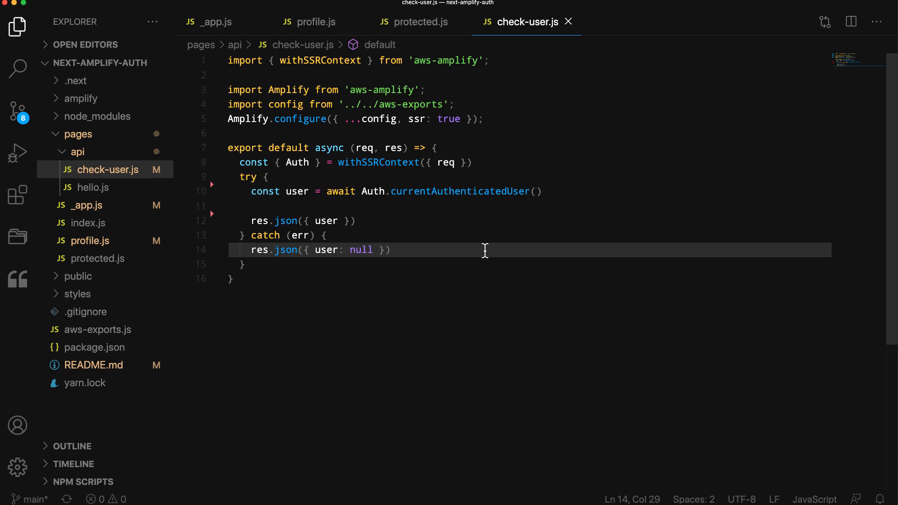
pyautogui.click(215, 22)
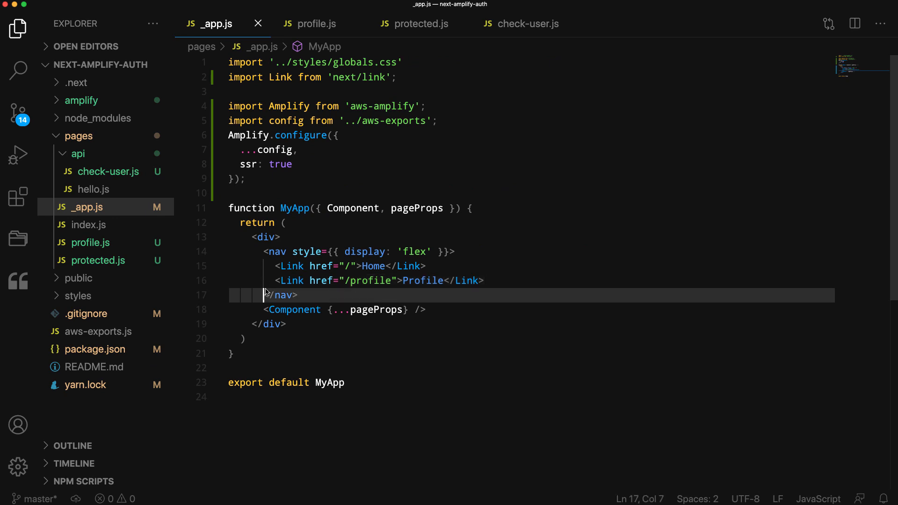
# Add <Link href="/protected">Protected</Link> after the Profile link in _app.js
pyautogui.click(483, 280)
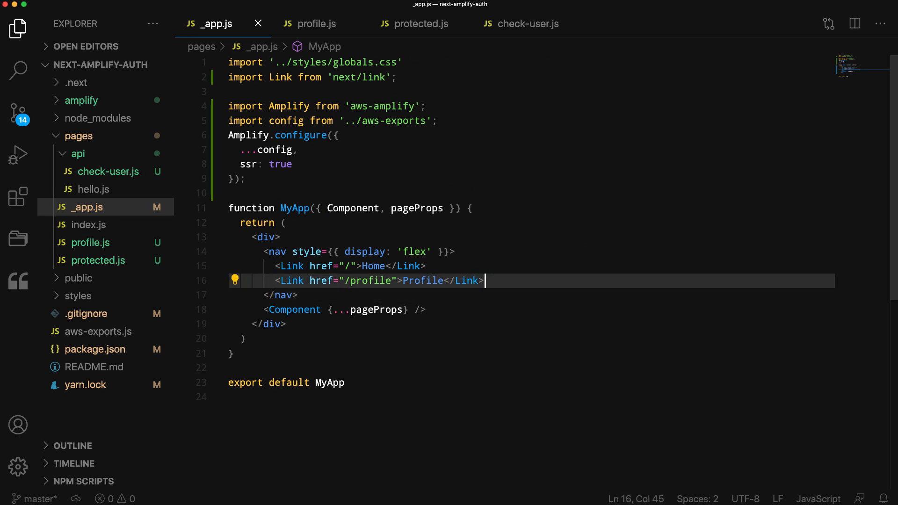
pyautogui.write('<Link href="/protected">Protected</Link>')
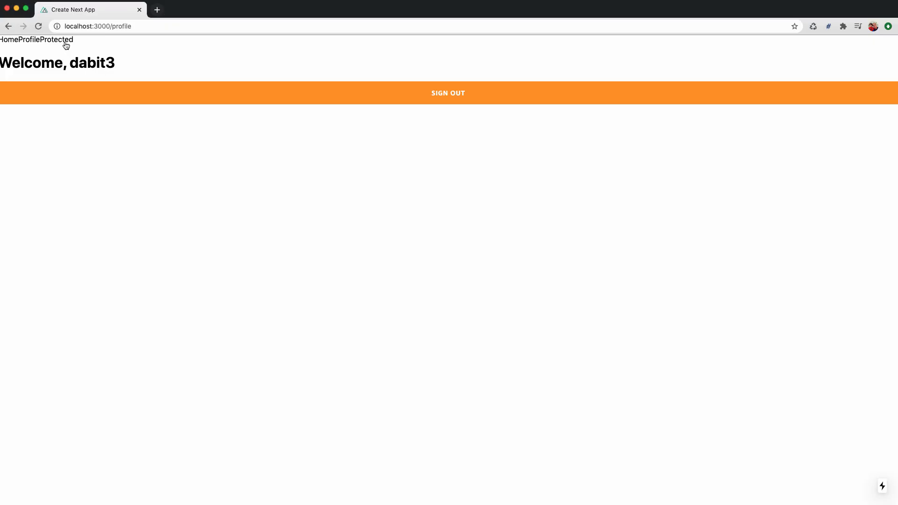
# View the protected SSR greeting, sign out from Profile, and see Not authenticated on /protected
pyautogui.click(56, 39)
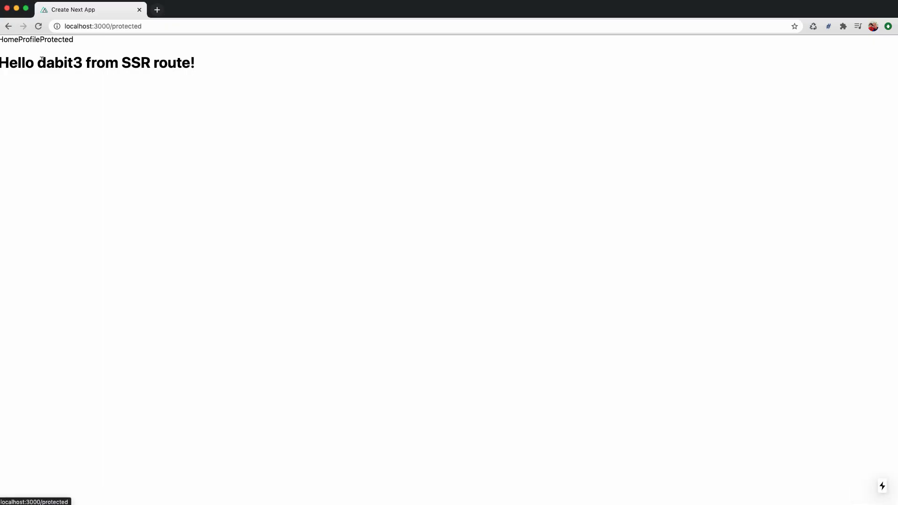
pyautogui.click(27, 39)
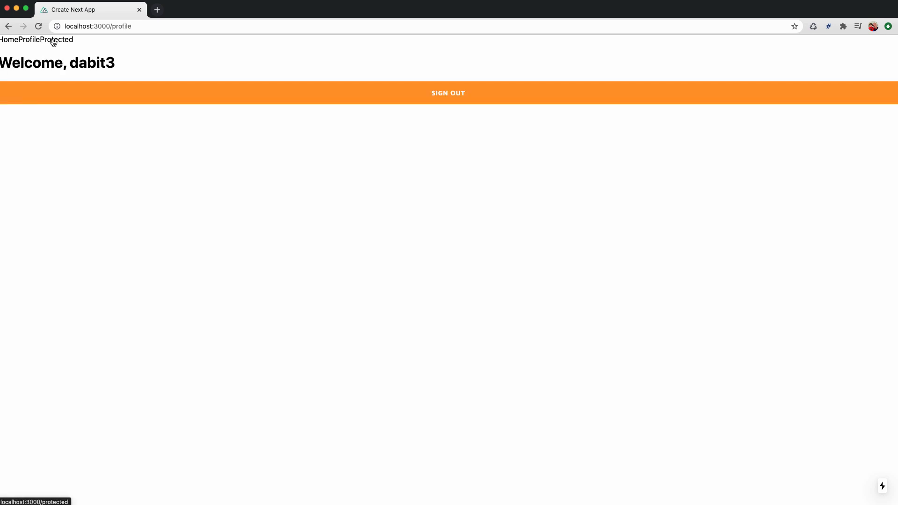
pyautogui.moveTo(22, 39)
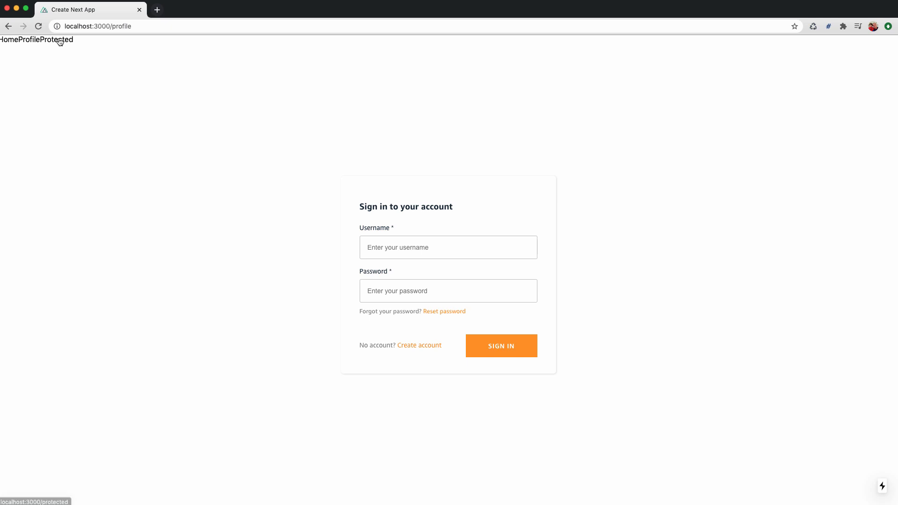
pyautogui.click(56, 39)
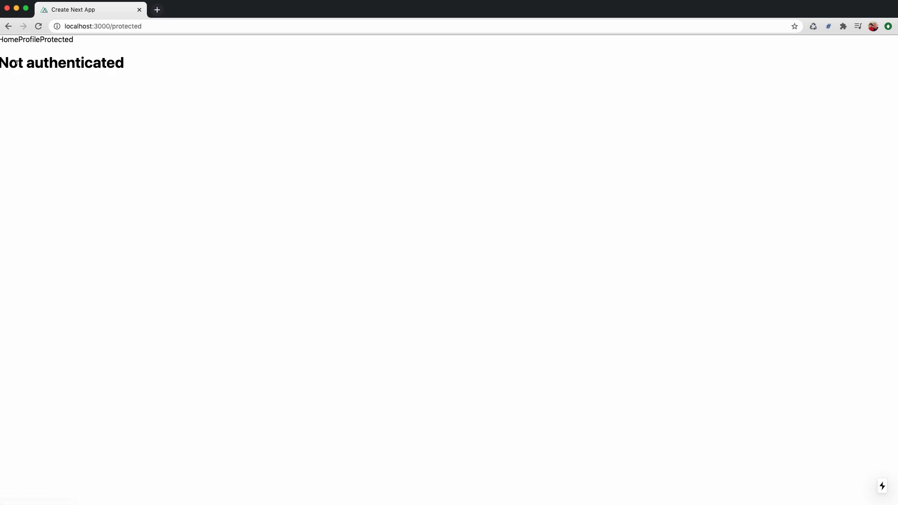
pyautogui.doubleClick(73, 63)
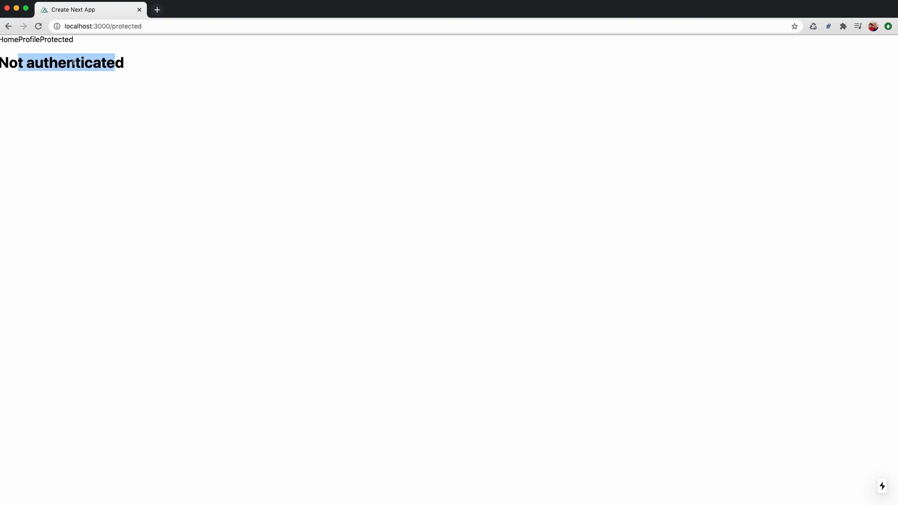
# Sign in on the Profile page as dabit3 with the password
pyautogui.click(26, 39)
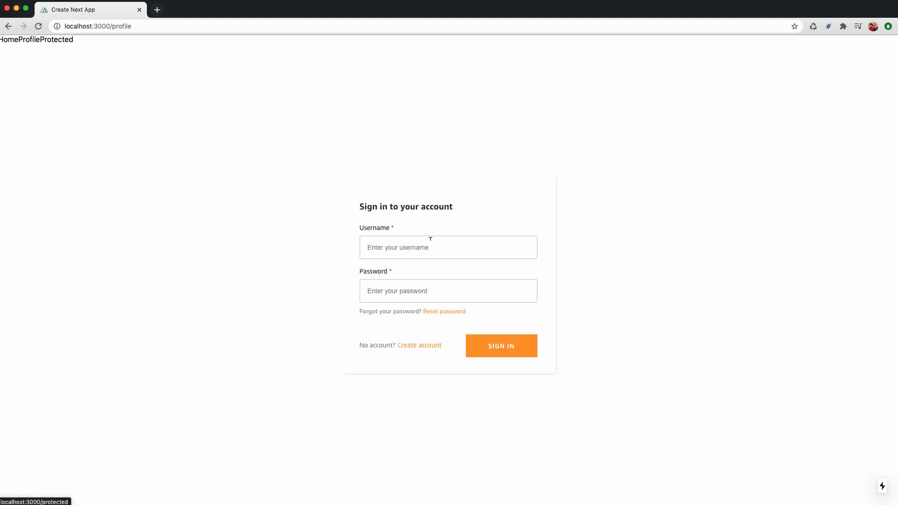
pyautogui.write('dabit3')
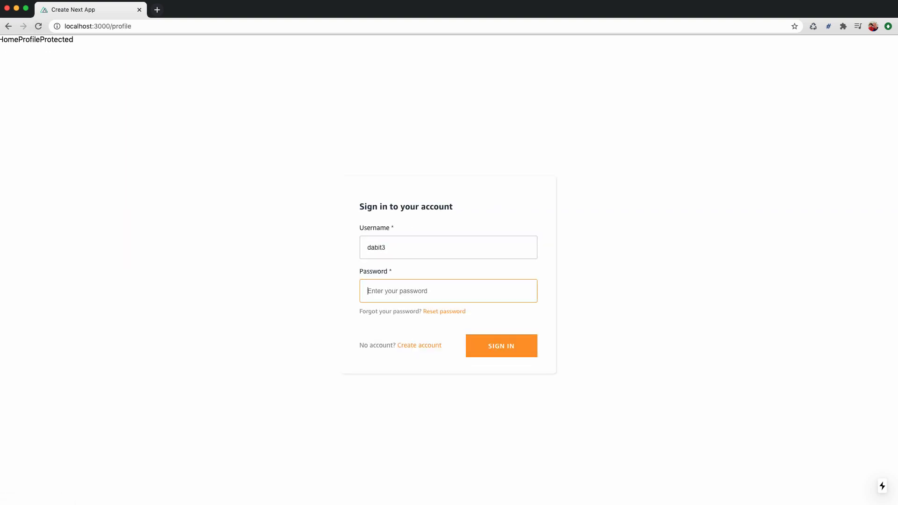
pyautogui.write('password')
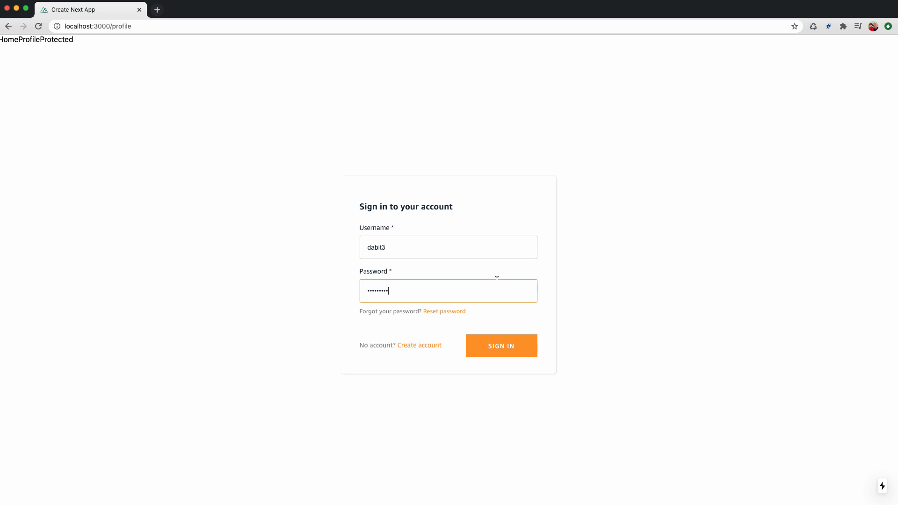
pyautogui.click(501, 345)
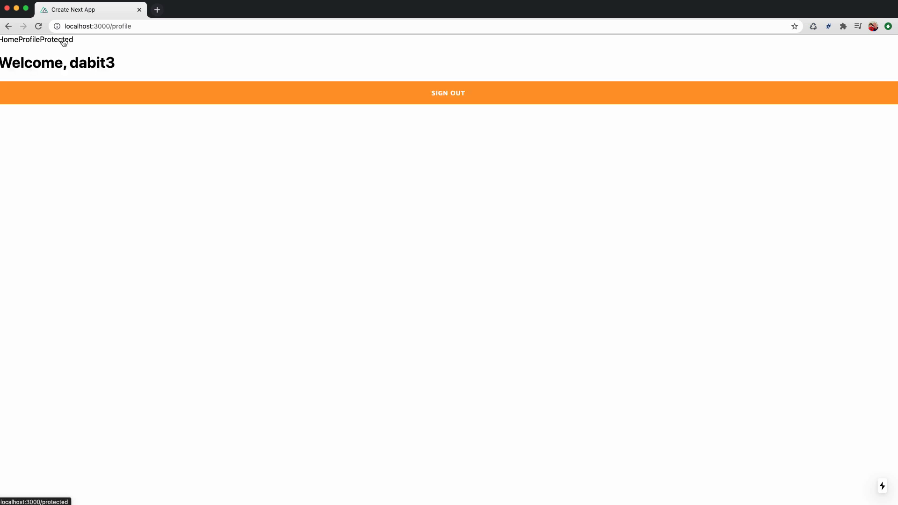
# Load localhost:3000/api/check-user, which responds with {"user":null}
pyautogui.click(56, 39)
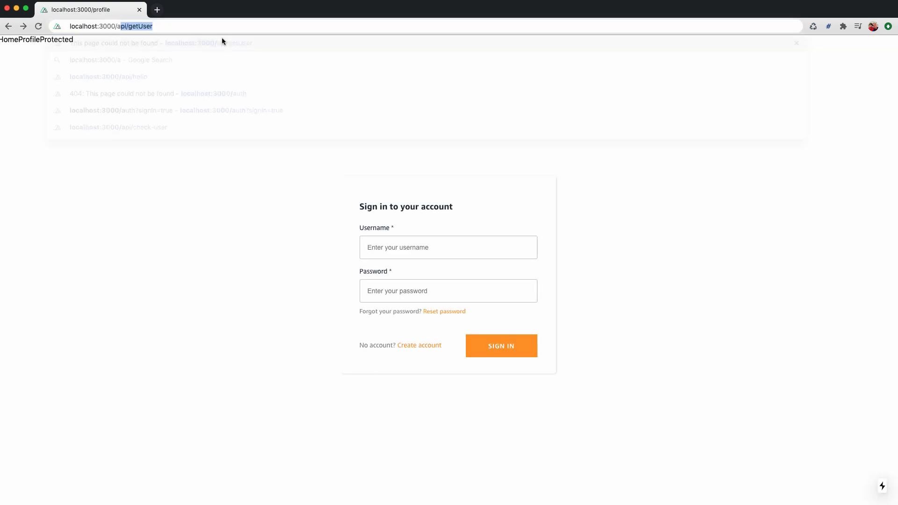
pyautogui.click(118, 127)
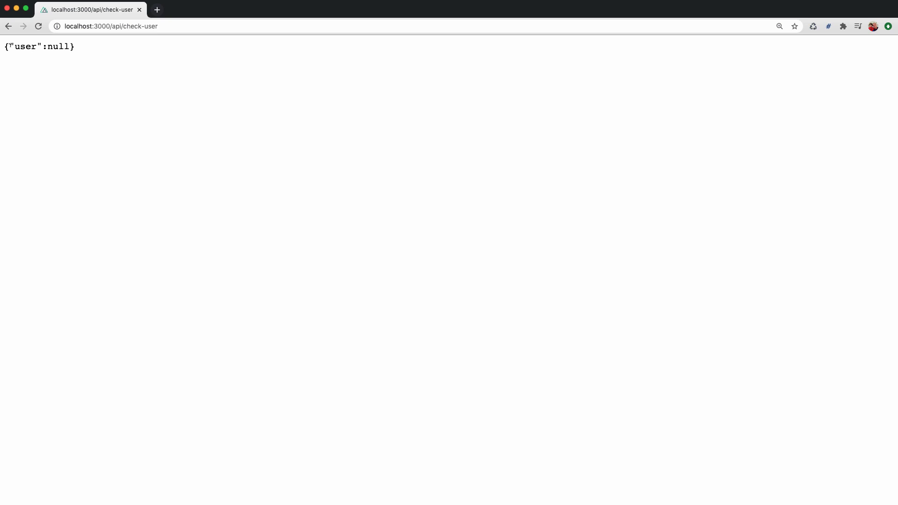